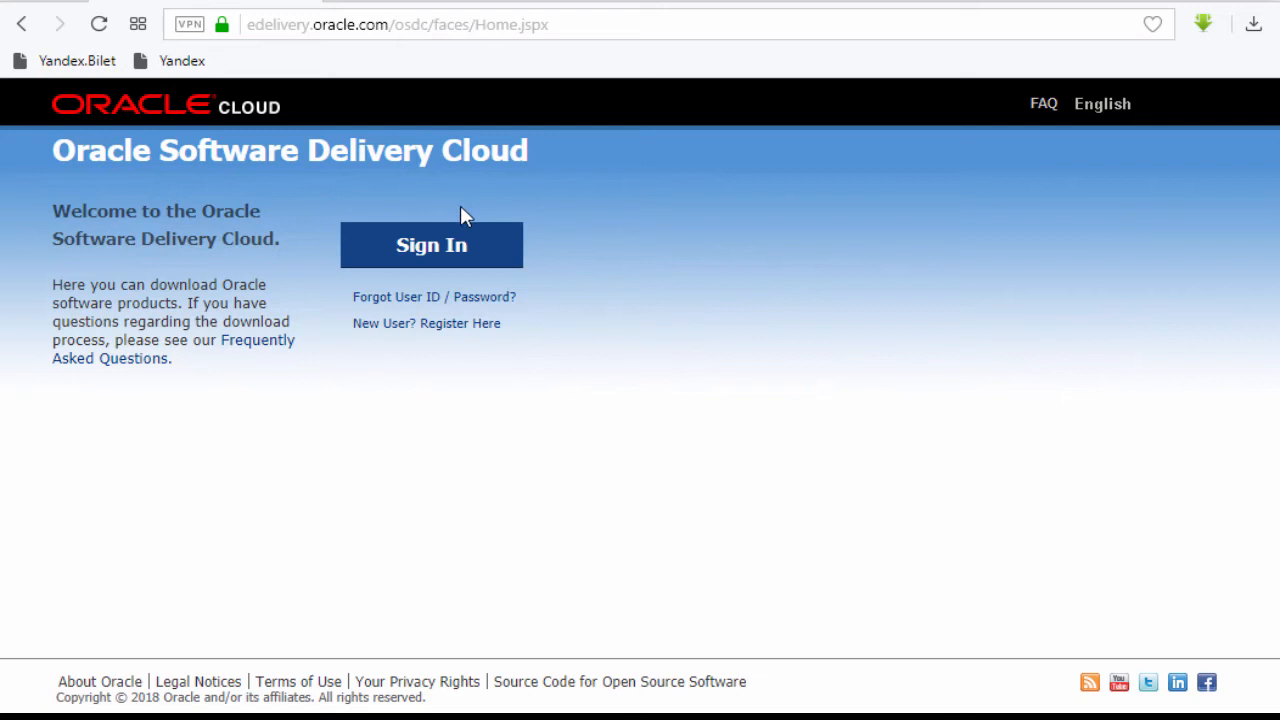
pyautogui.moveTo(440, 248)
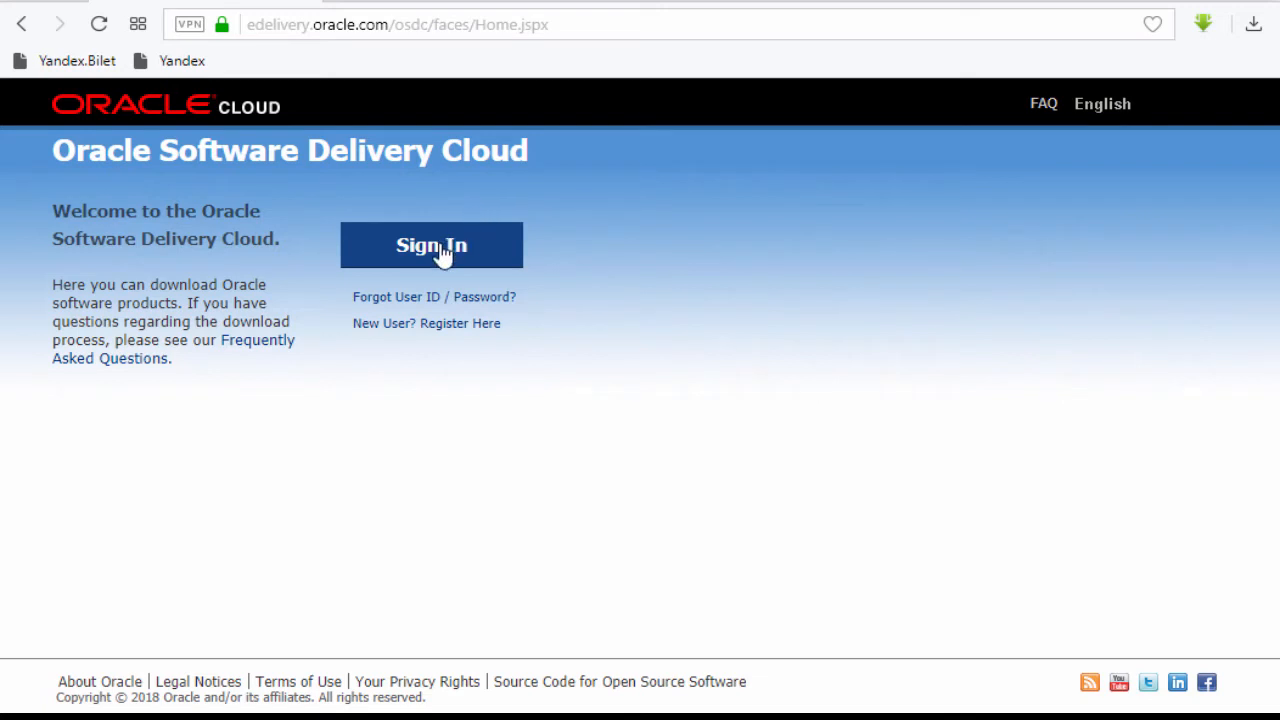
pyautogui.moveTo(436, 256)
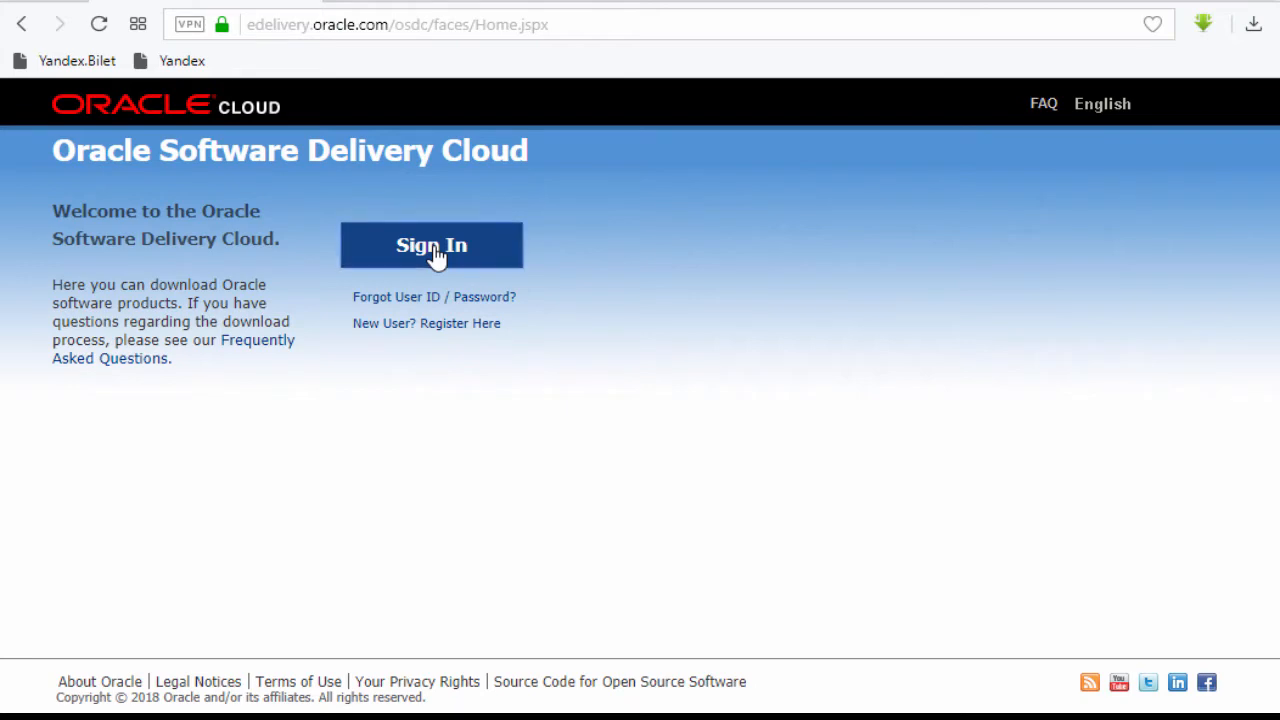
pyautogui.click(432, 244)
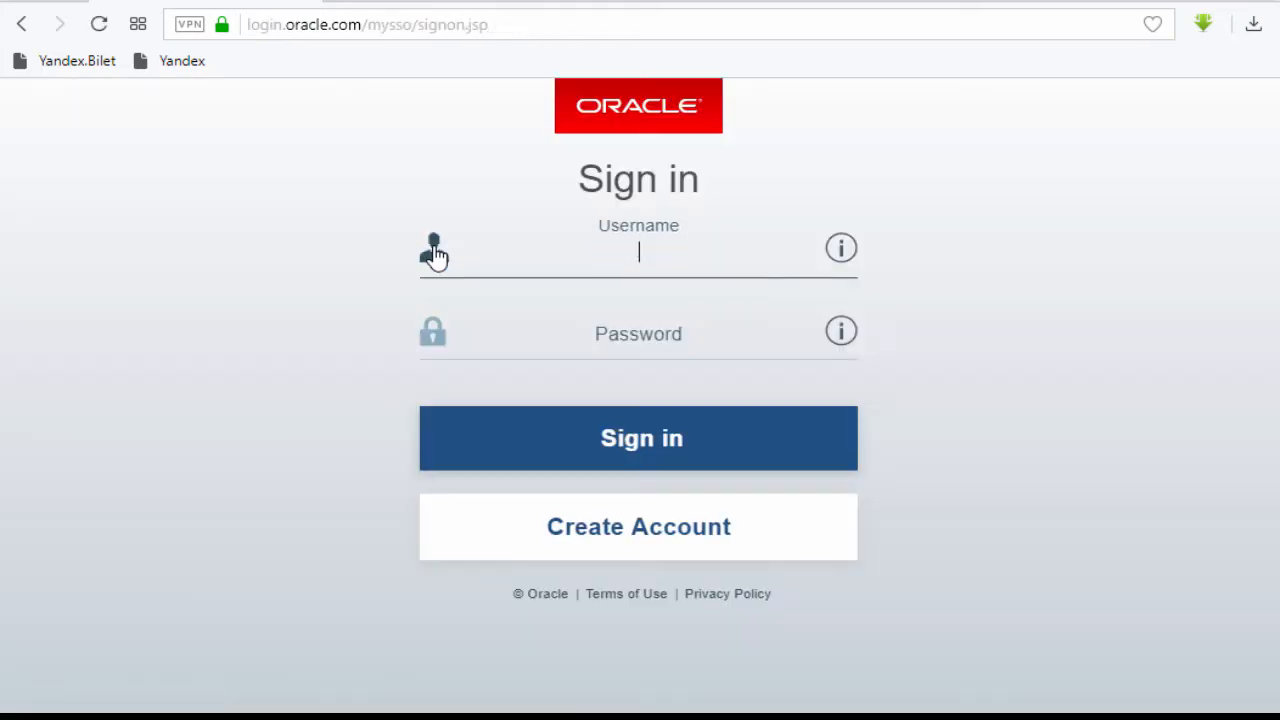
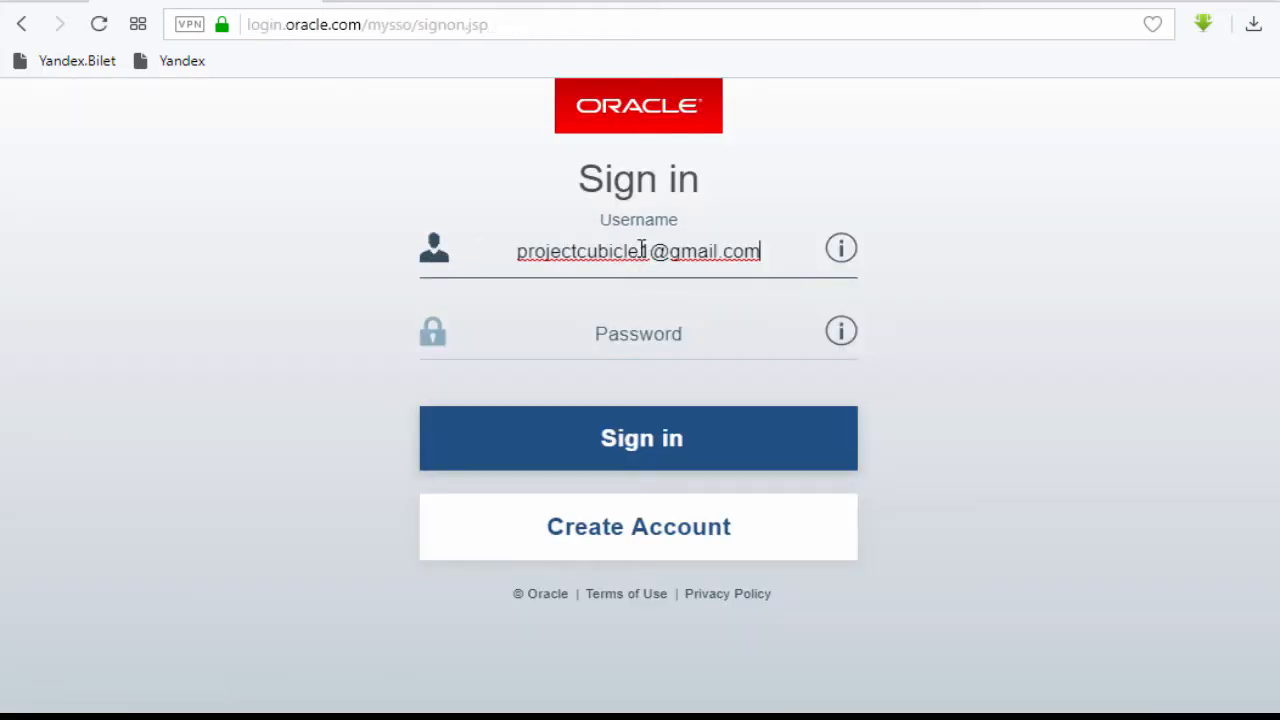
pyautogui.click(638, 338)
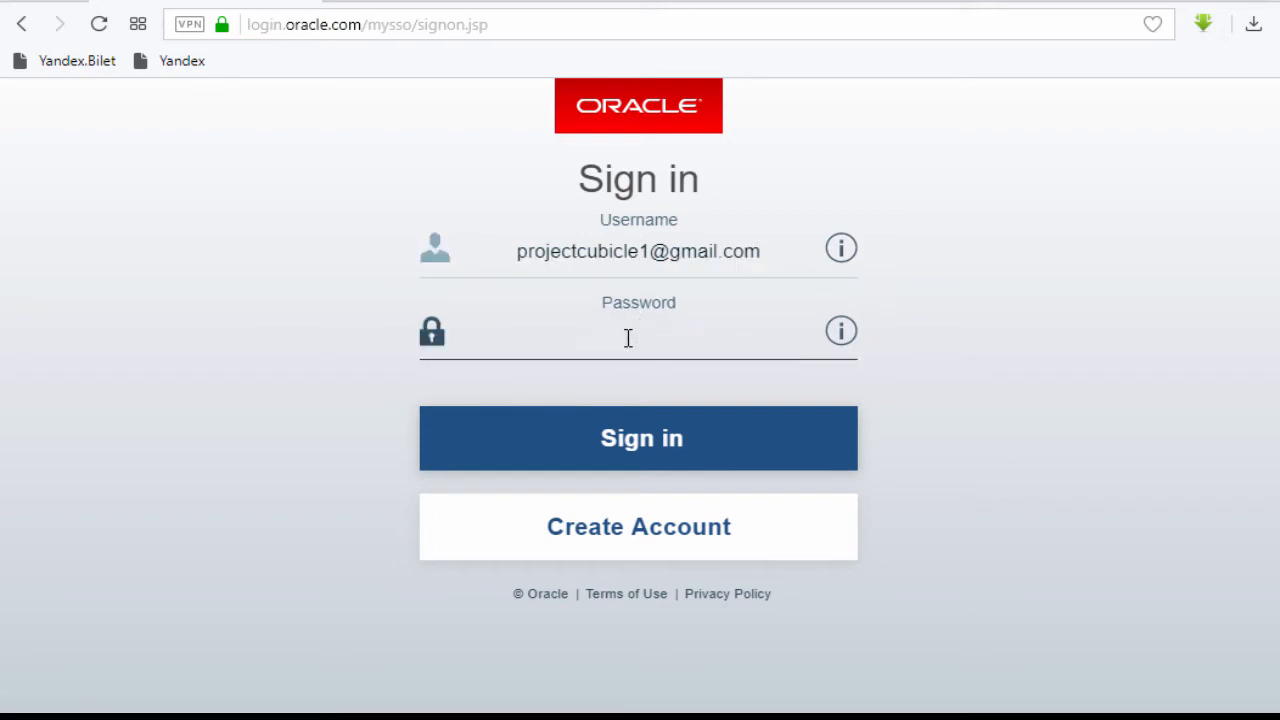
pyautogui.write('••')
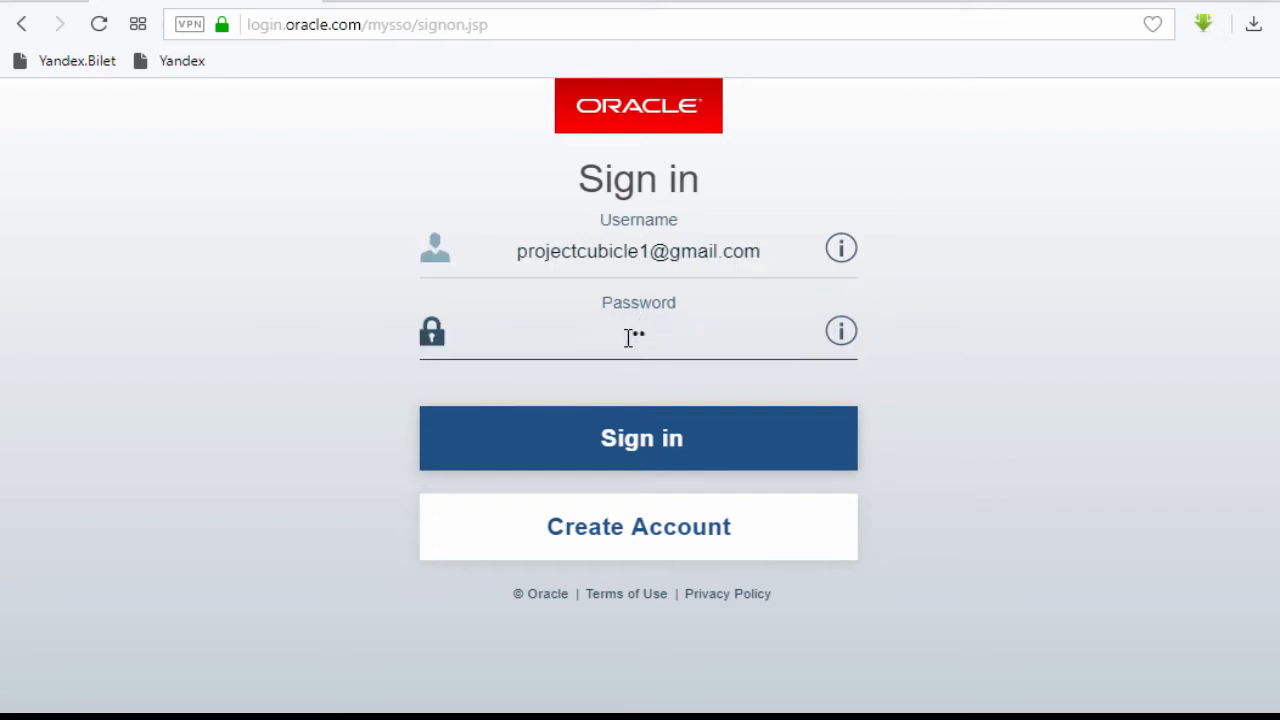
pyautogui.write('••')
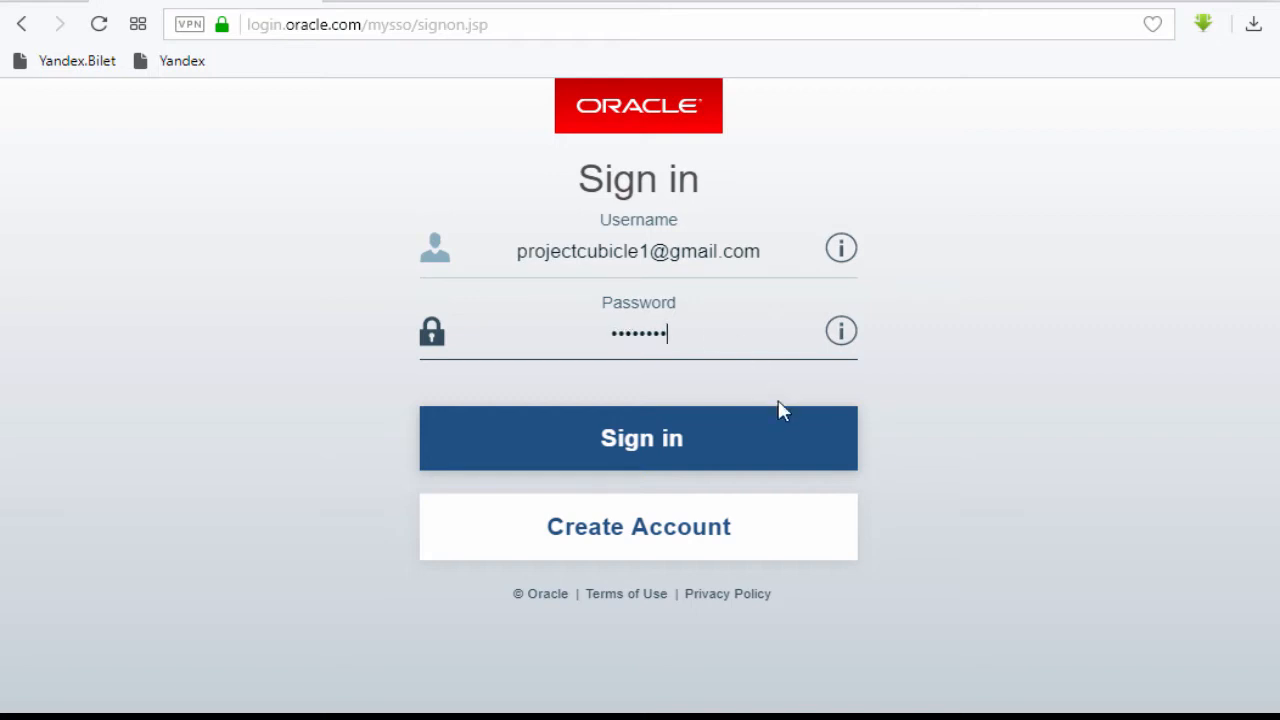
pyautogui.click(638, 438)
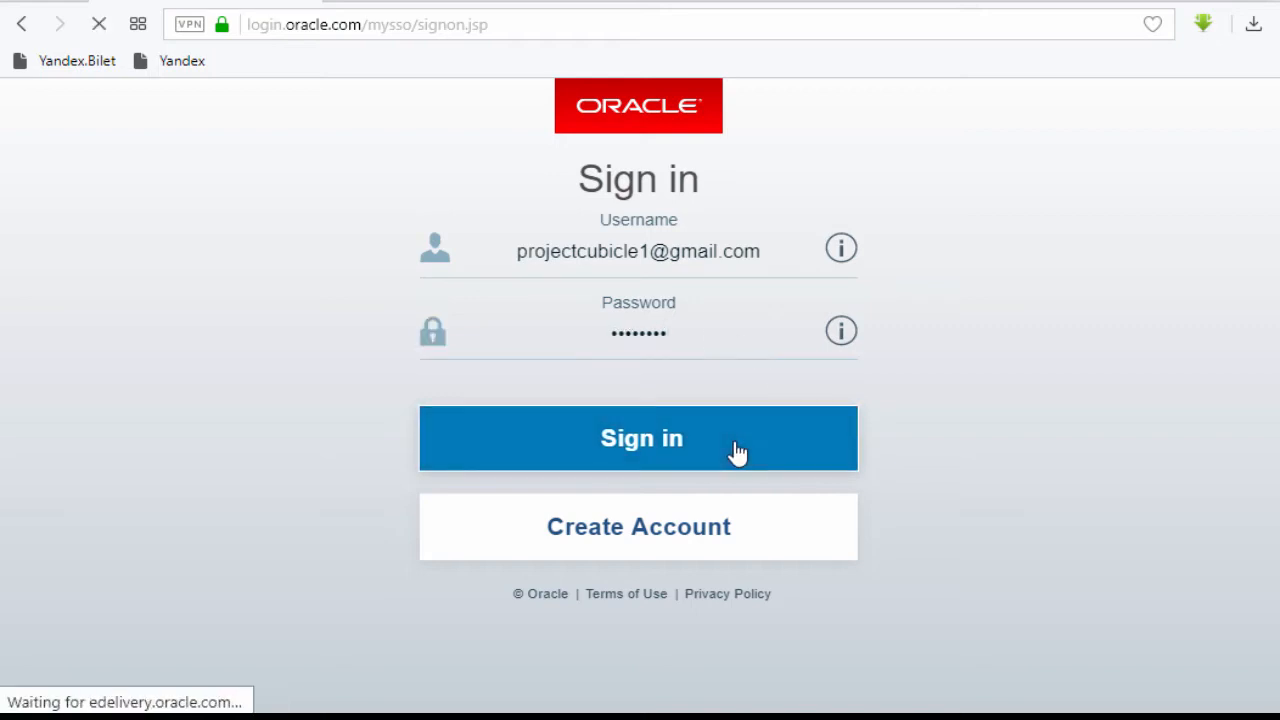
pyautogui.click(638, 438)
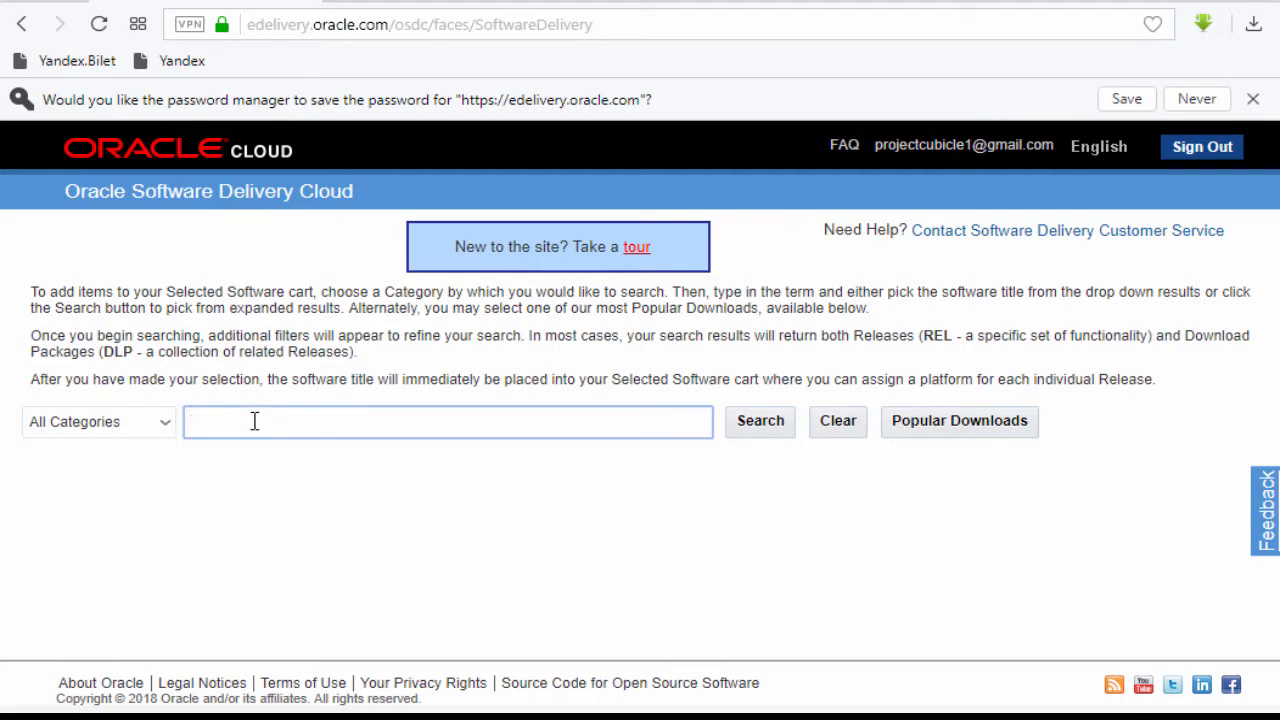
# Step: Search 'Primavera P6 Professional Project Management' from the suggestions, returning 28 results
pyautogui.click(254, 420)
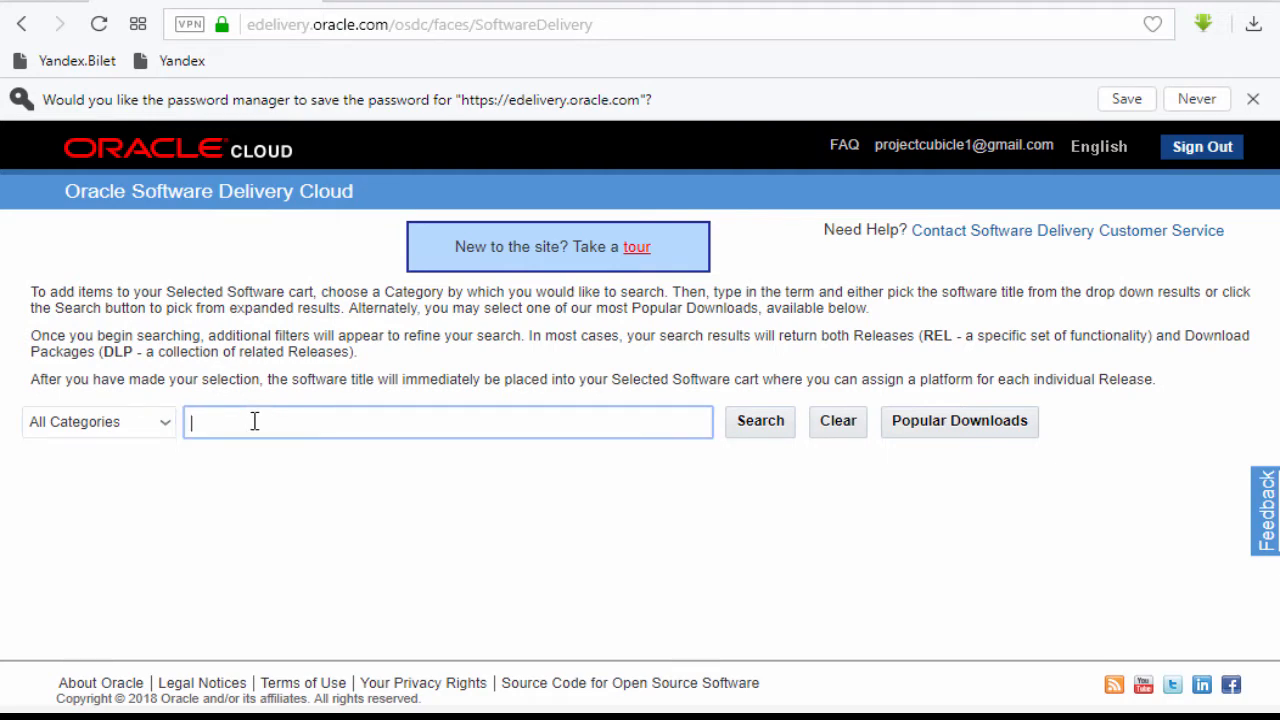
pyautogui.write('P')
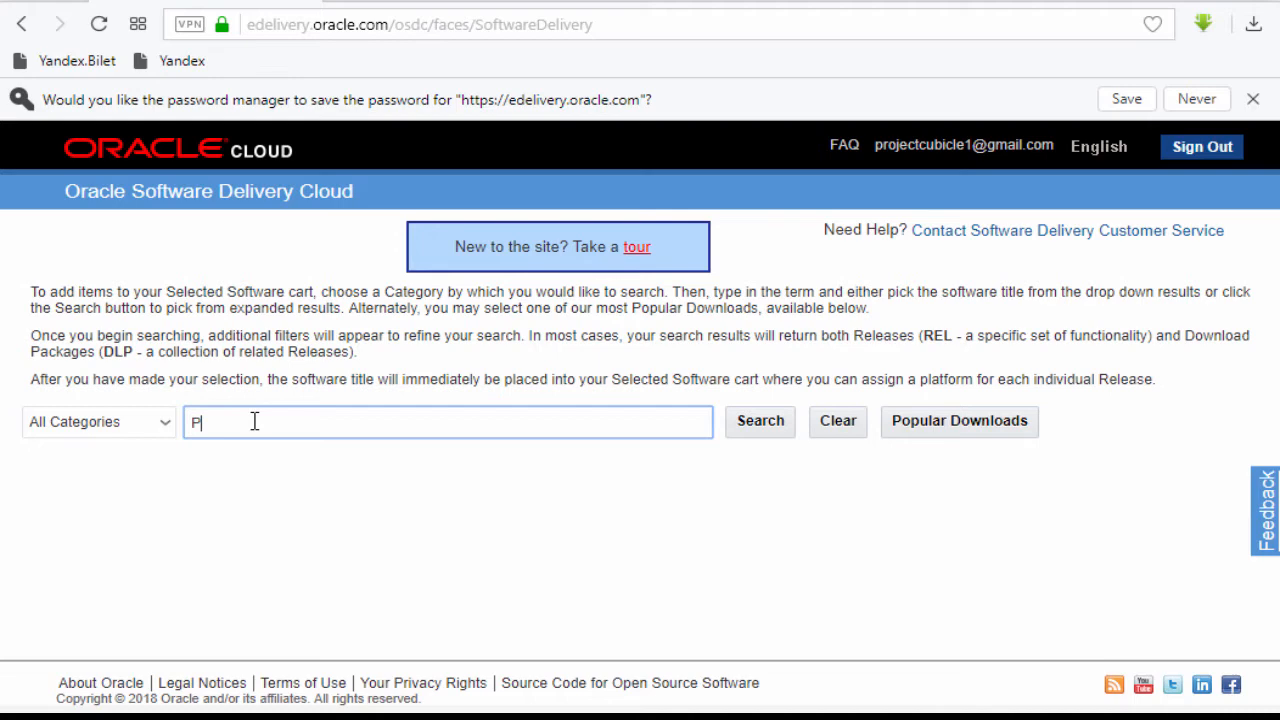
pyautogui.write('rimavera Professiona')
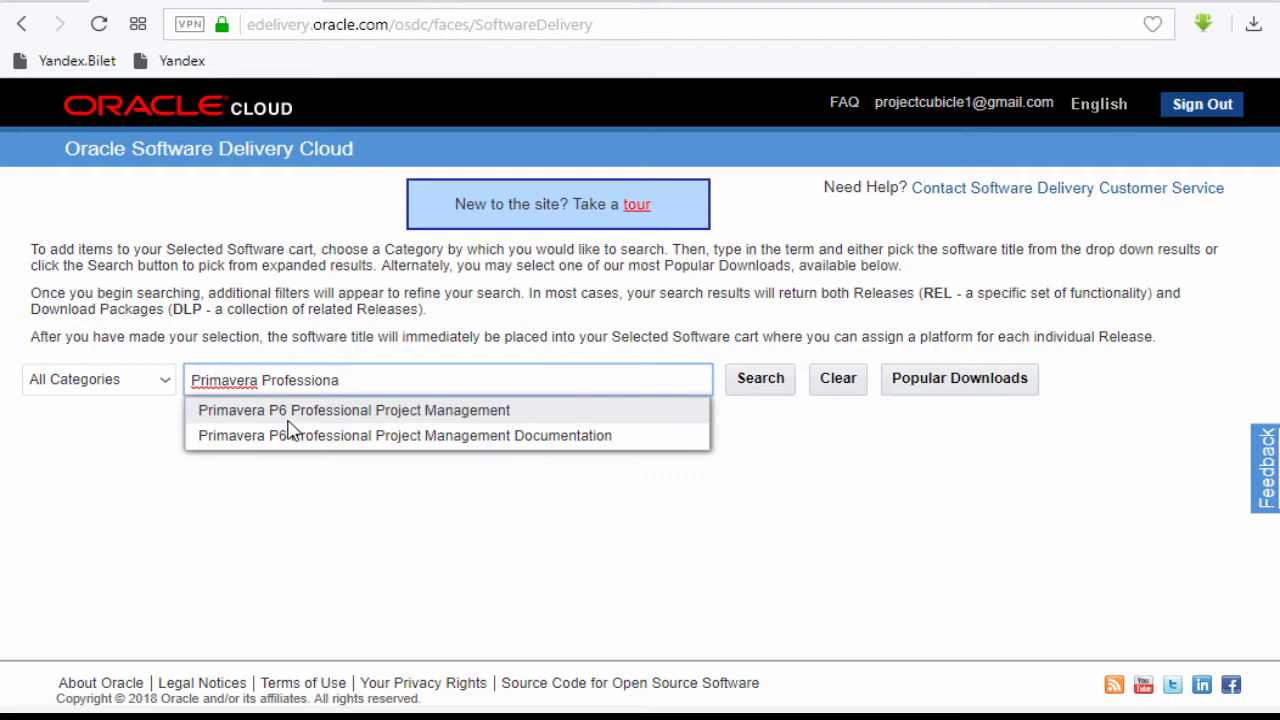
pyautogui.moveTo(492, 420)
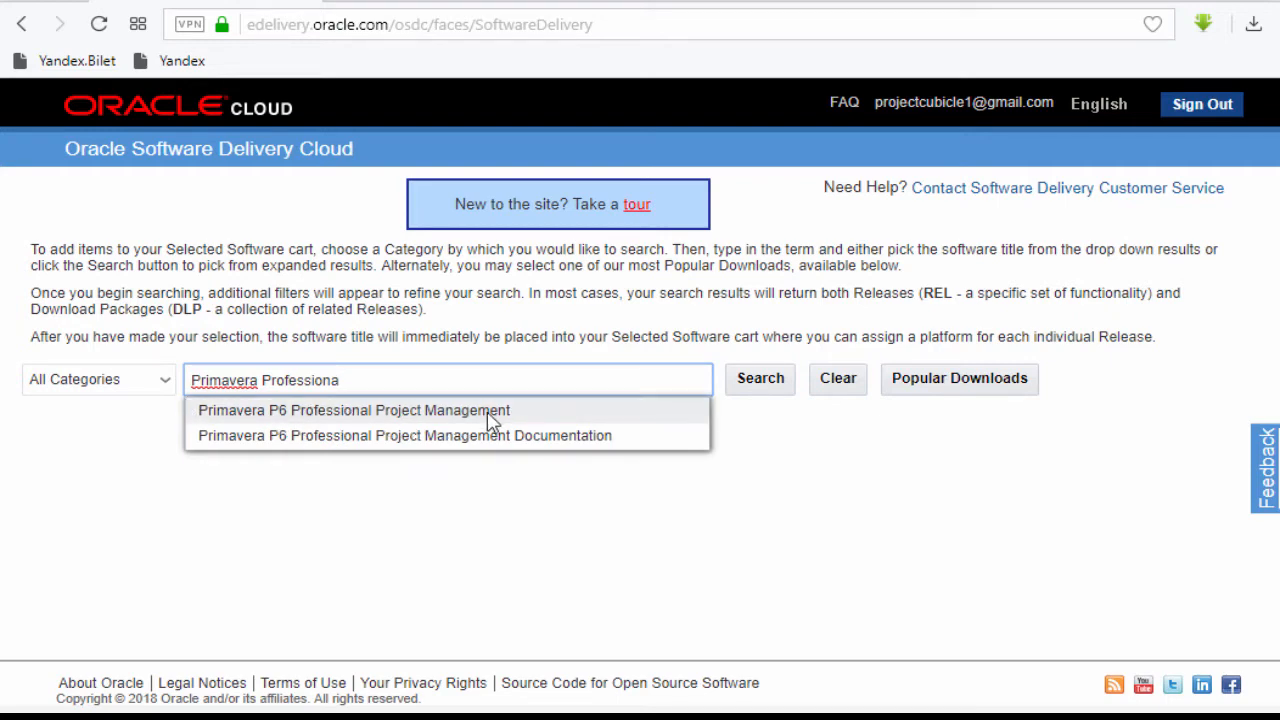
pyautogui.click(352, 412)
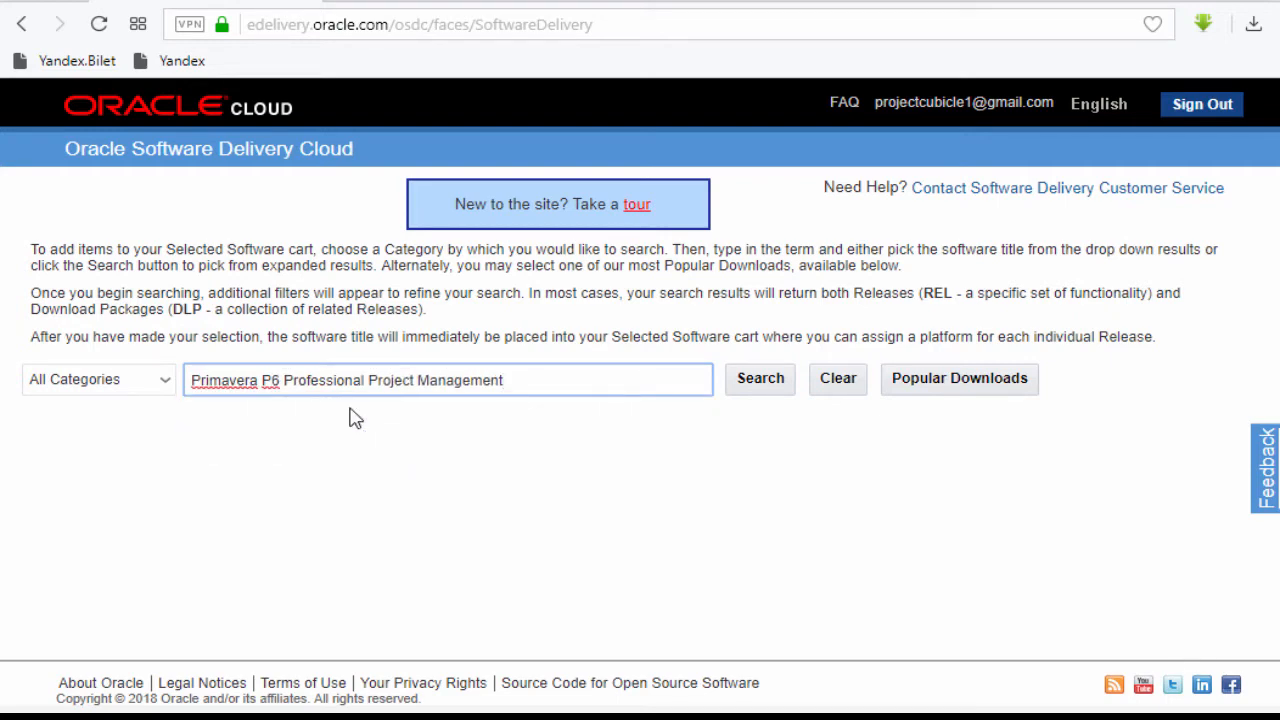
pyautogui.click(760, 380)
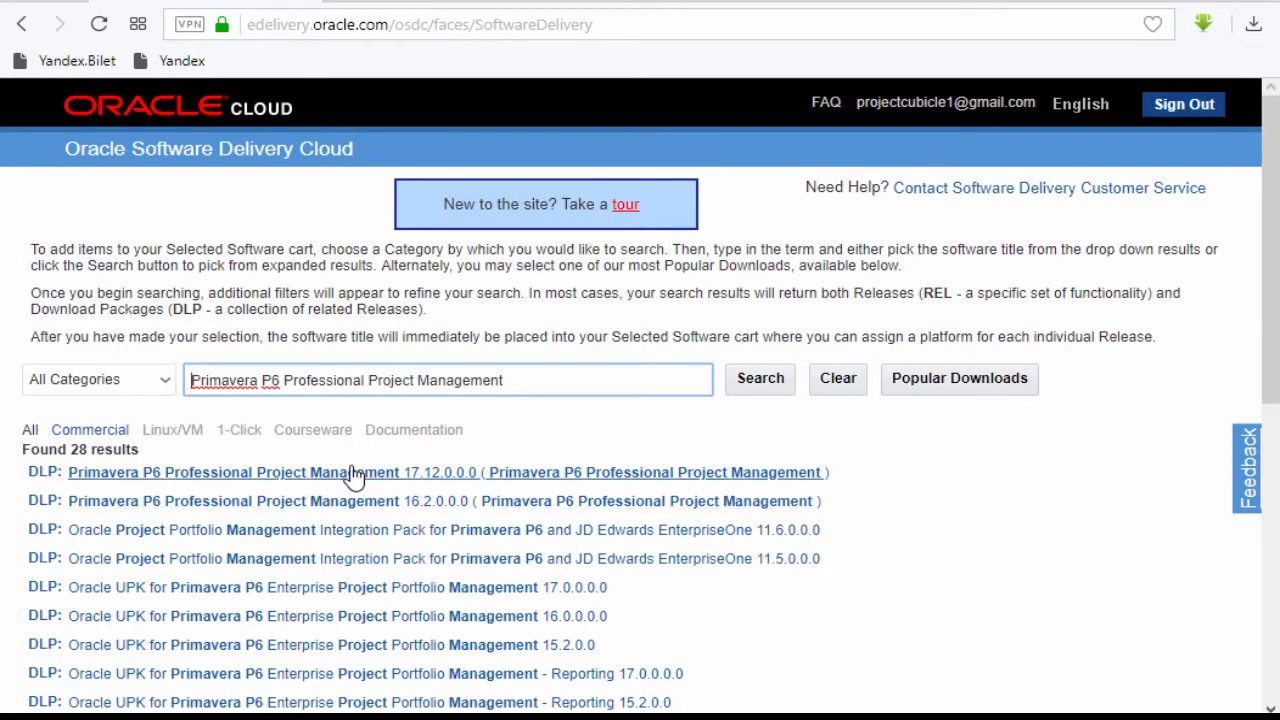
pyautogui.moveTo(370, 482)
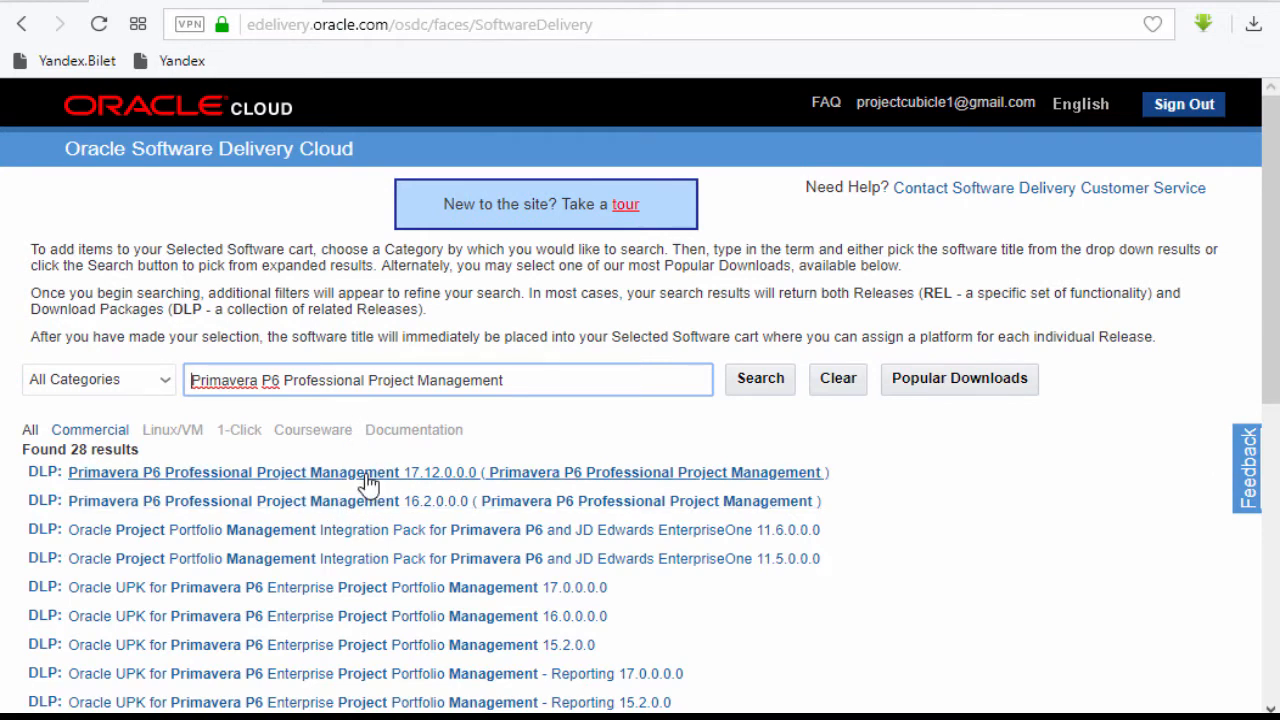
# Step: Add the DLP Primavera P6 Professional Project Management 17.12.0.0.0 package and view the selected-software cart
pyautogui.click(336, 472)
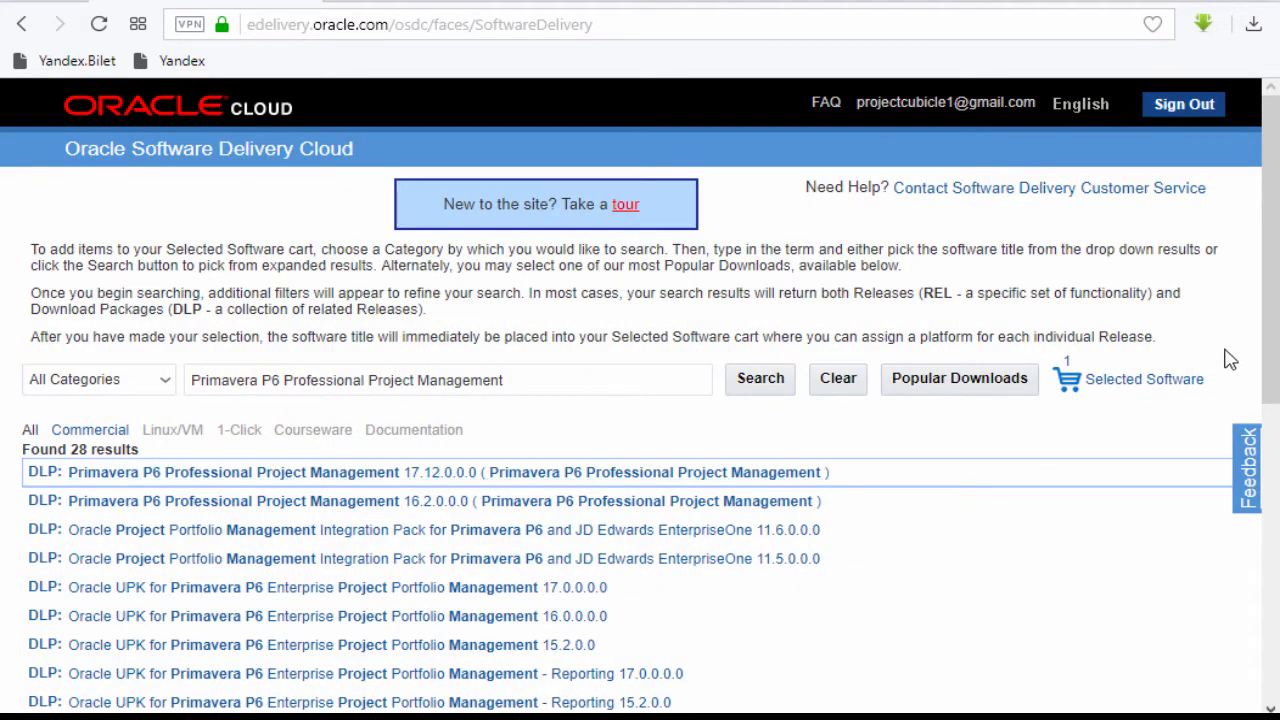
pyautogui.moveTo(1072, 422)
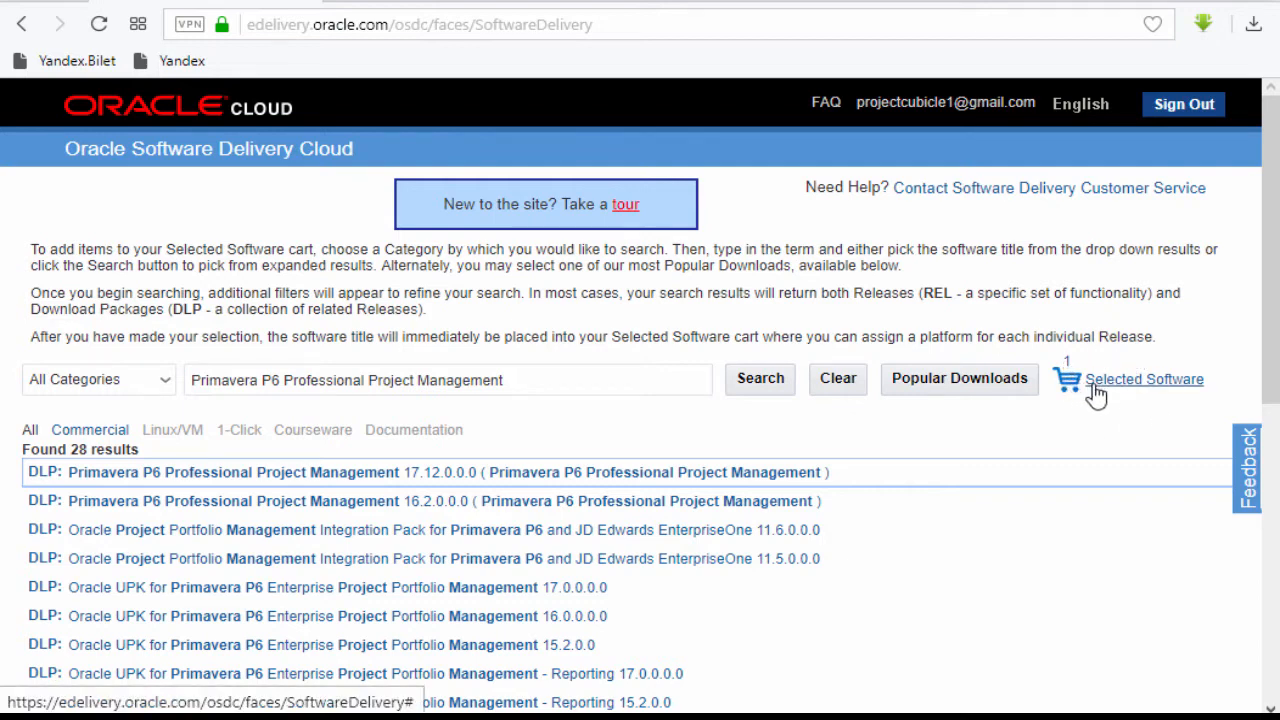
pyautogui.moveTo(1104, 386)
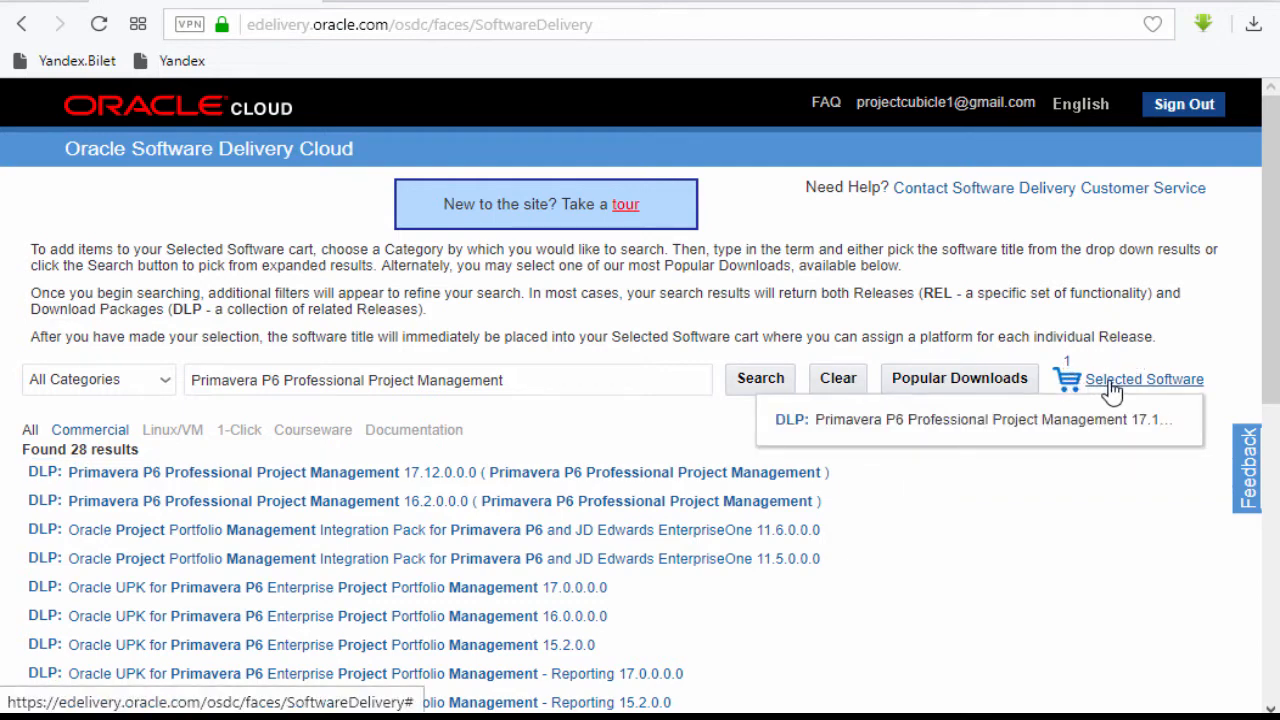
pyautogui.click(1140, 380)
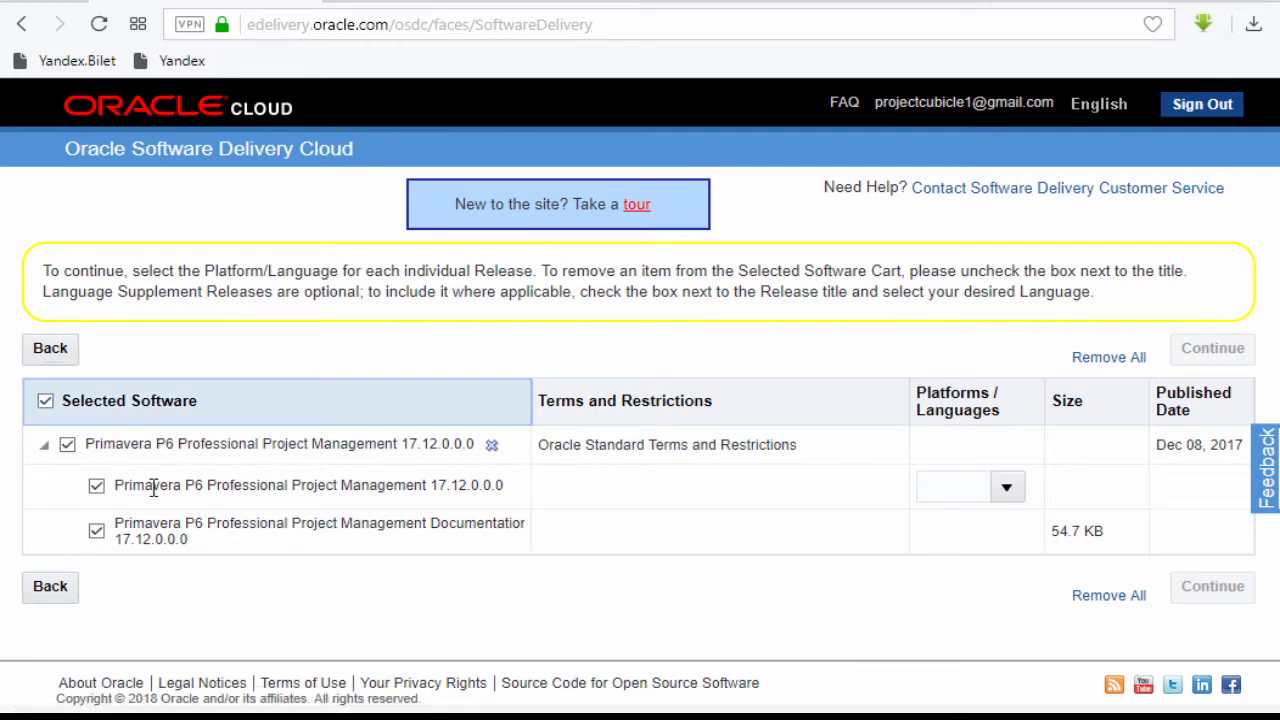
# Step: Set the release platform to Microsoft Windows x64 (64-bit) in the cart
pyautogui.doubleClick(270, 486)
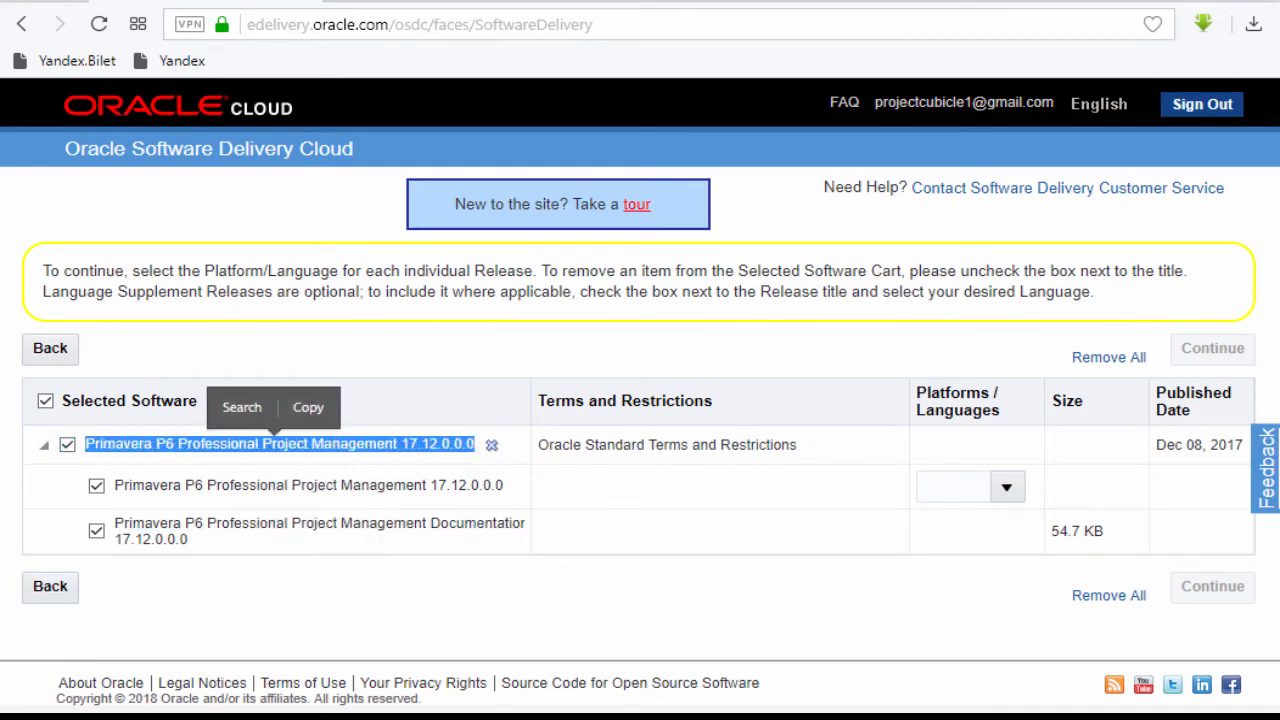
pyautogui.click(1008, 486)
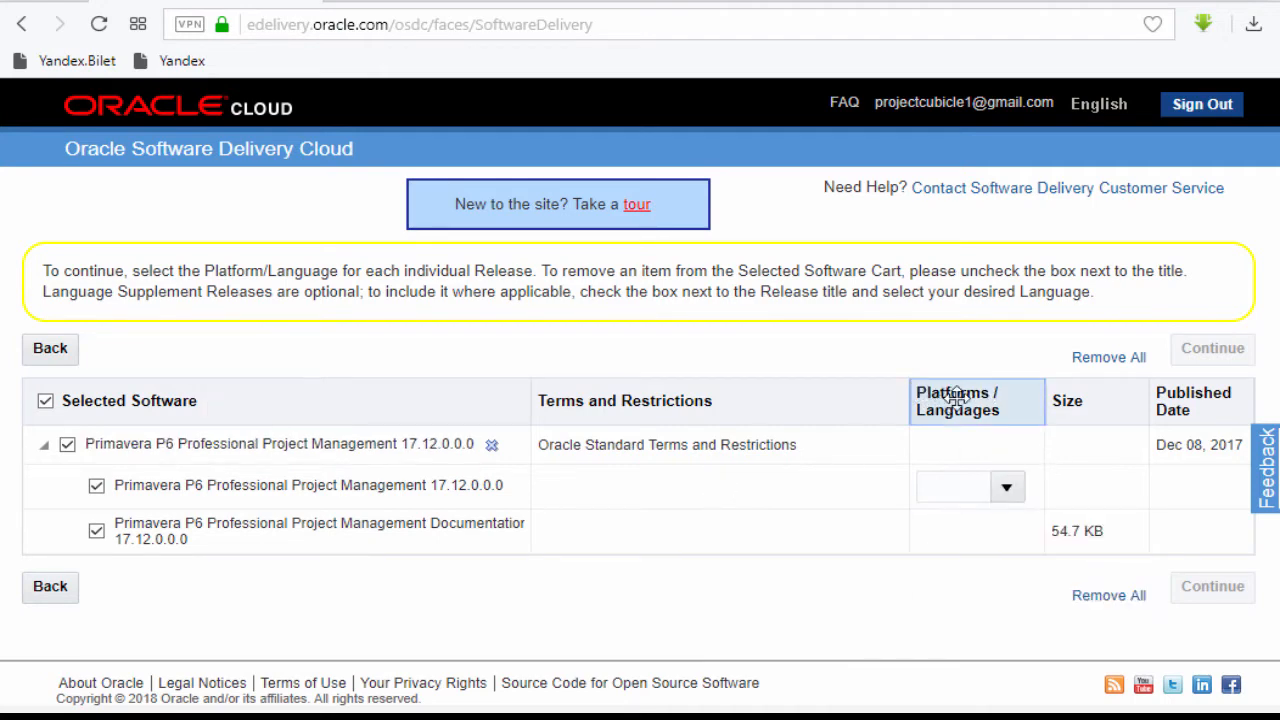
pyautogui.click(1008, 486)
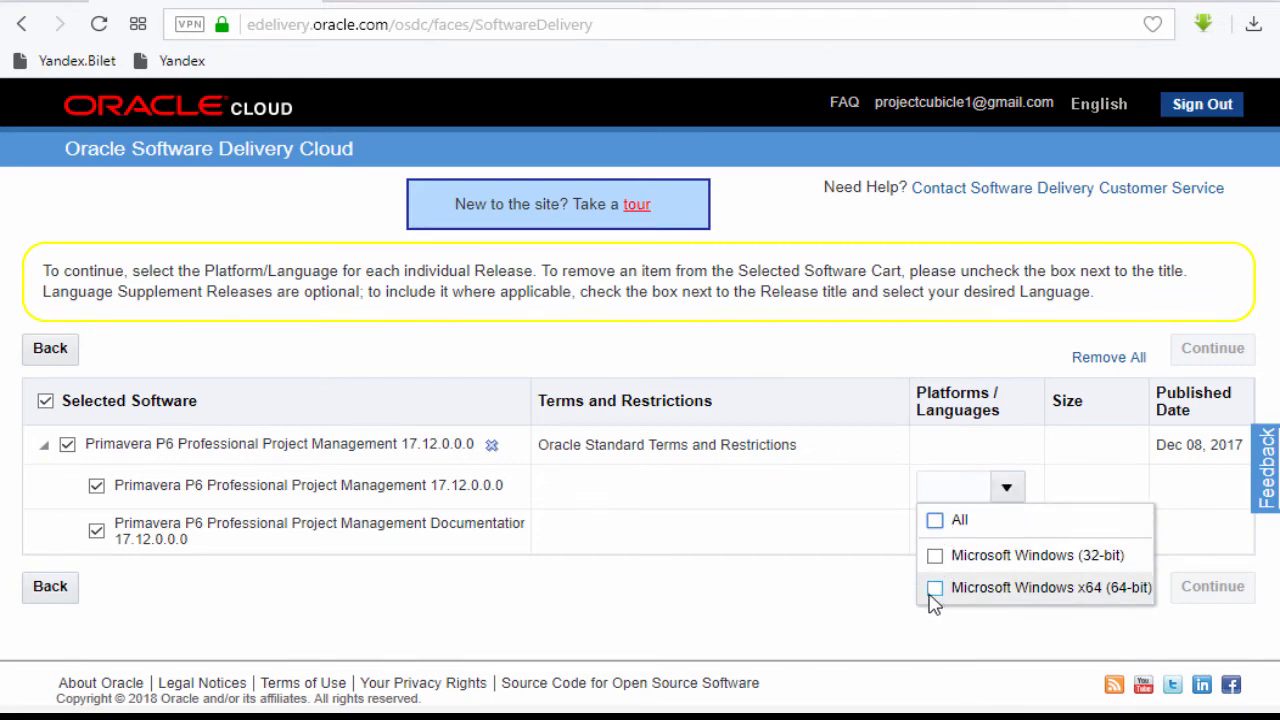
pyautogui.click(936, 588)
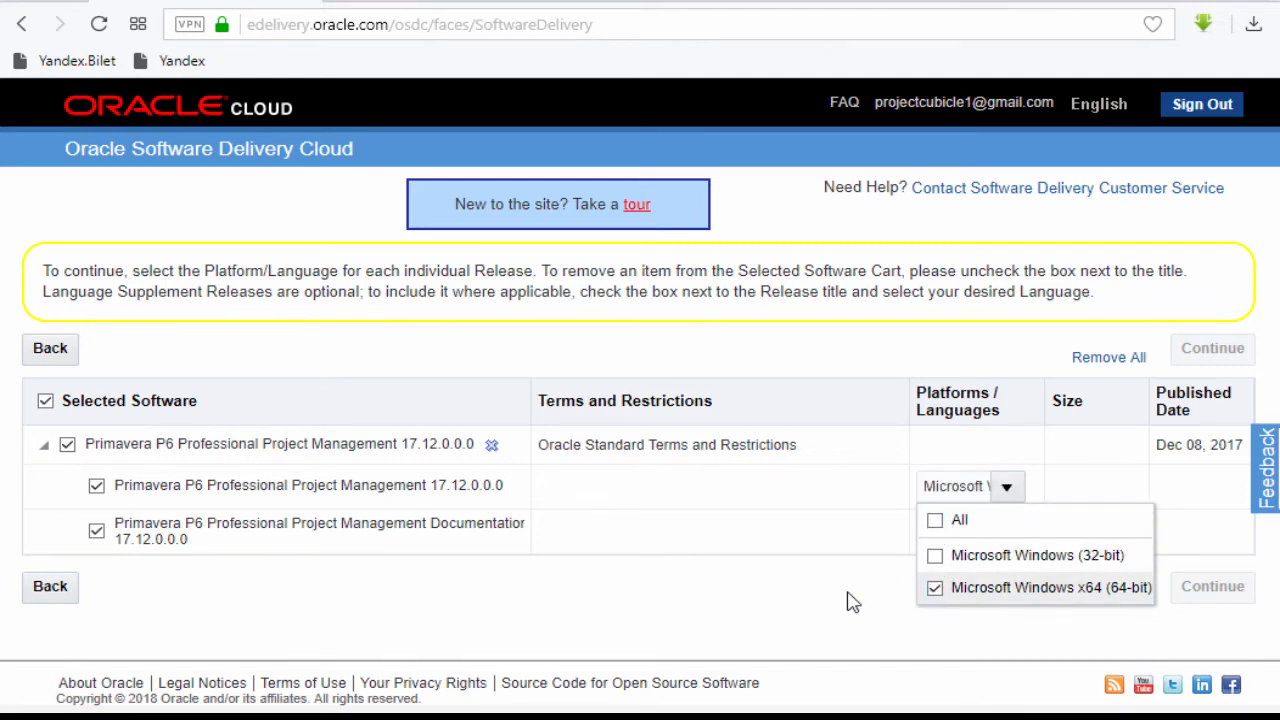
pyautogui.click(1040, 588)
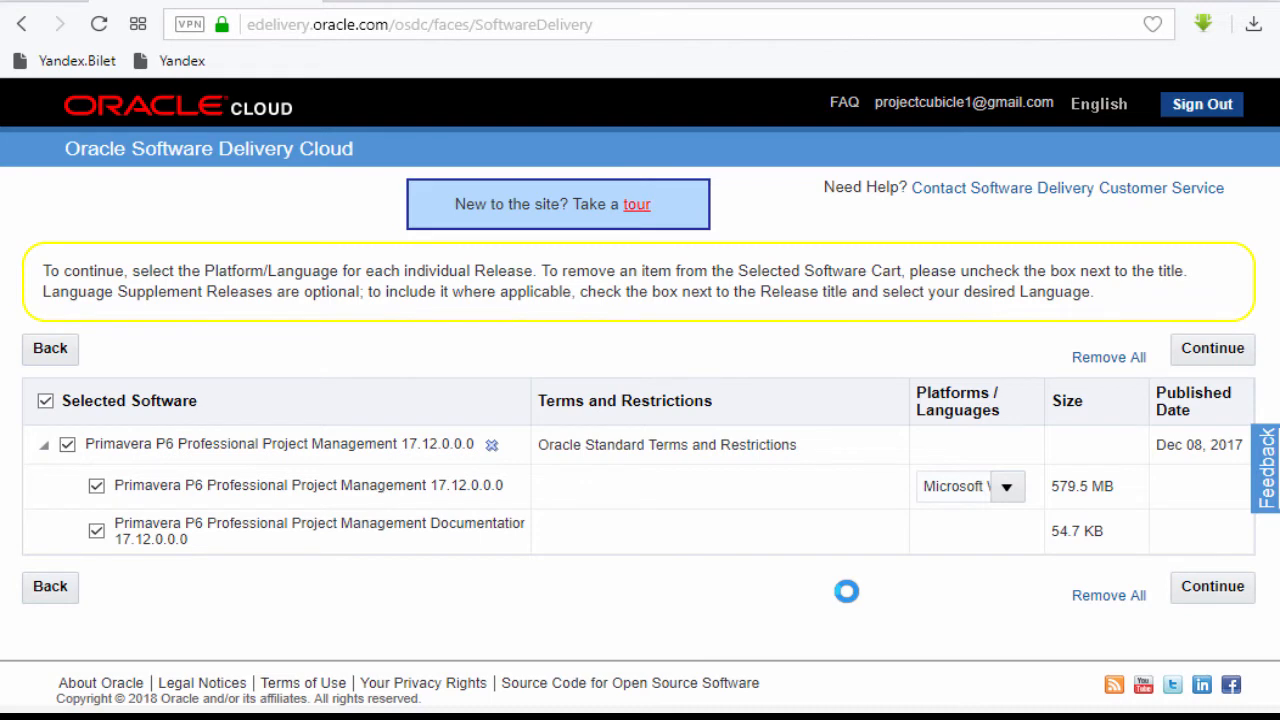
# Step: Continue from the 579.5 MB cart to Oracle's license terms page
pyautogui.doubleClick(1080, 486)
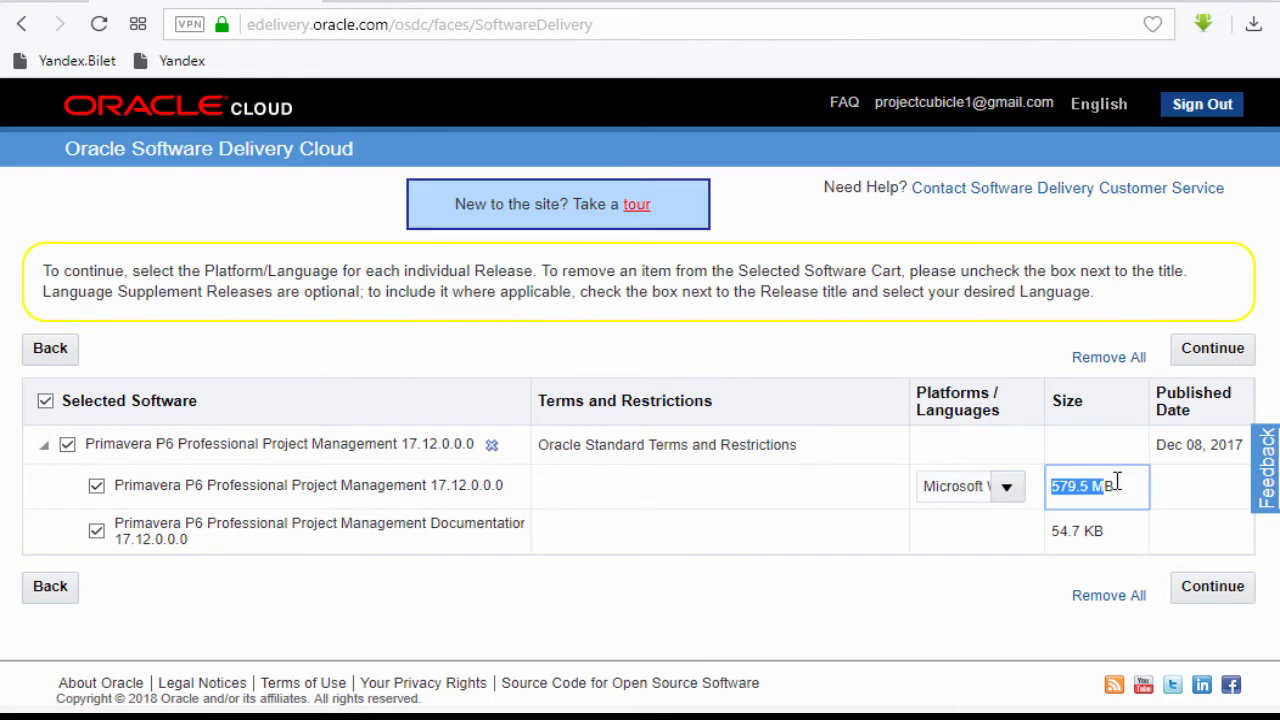
pyautogui.click(1080, 532)
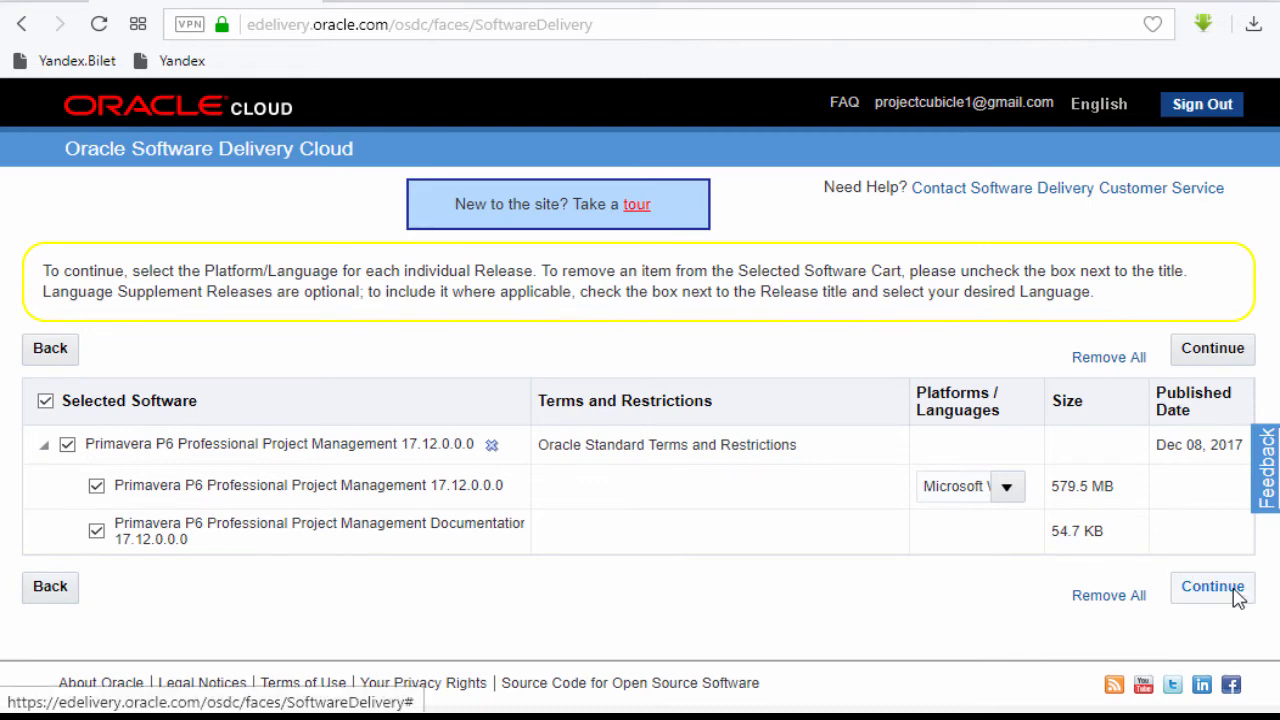
pyautogui.click(1212, 588)
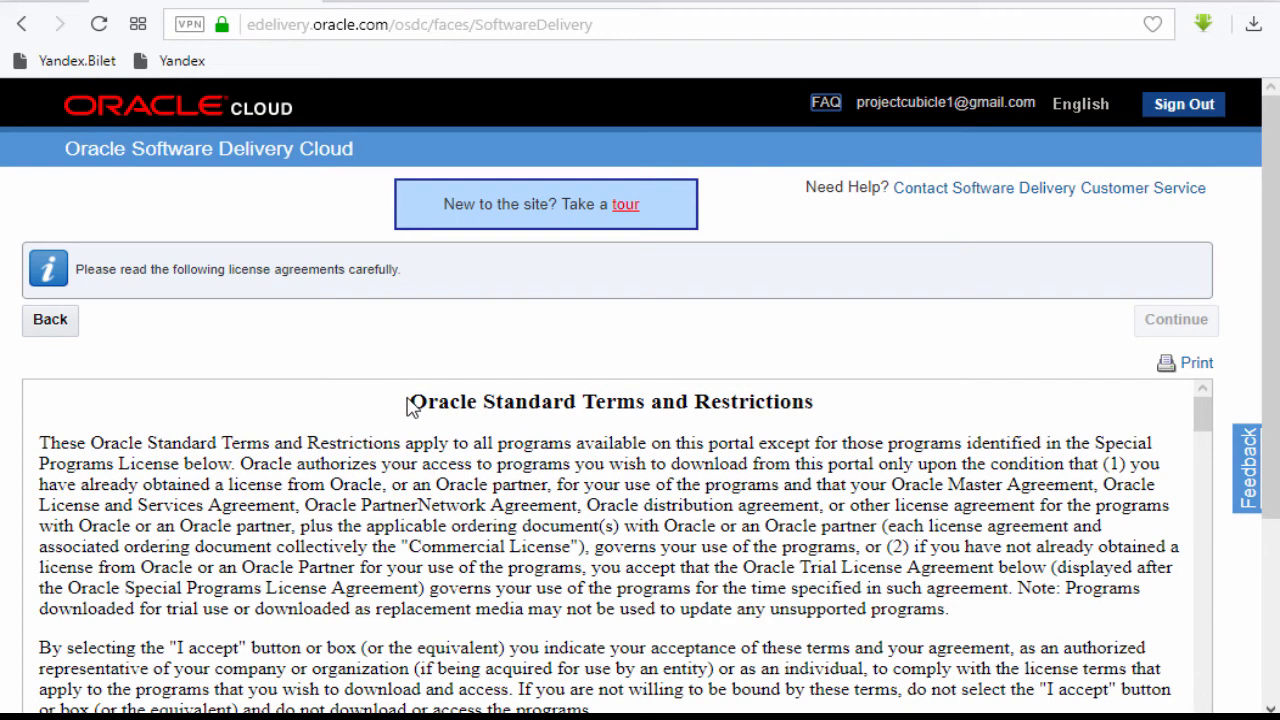
pyautogui.moveTo(404, 412)
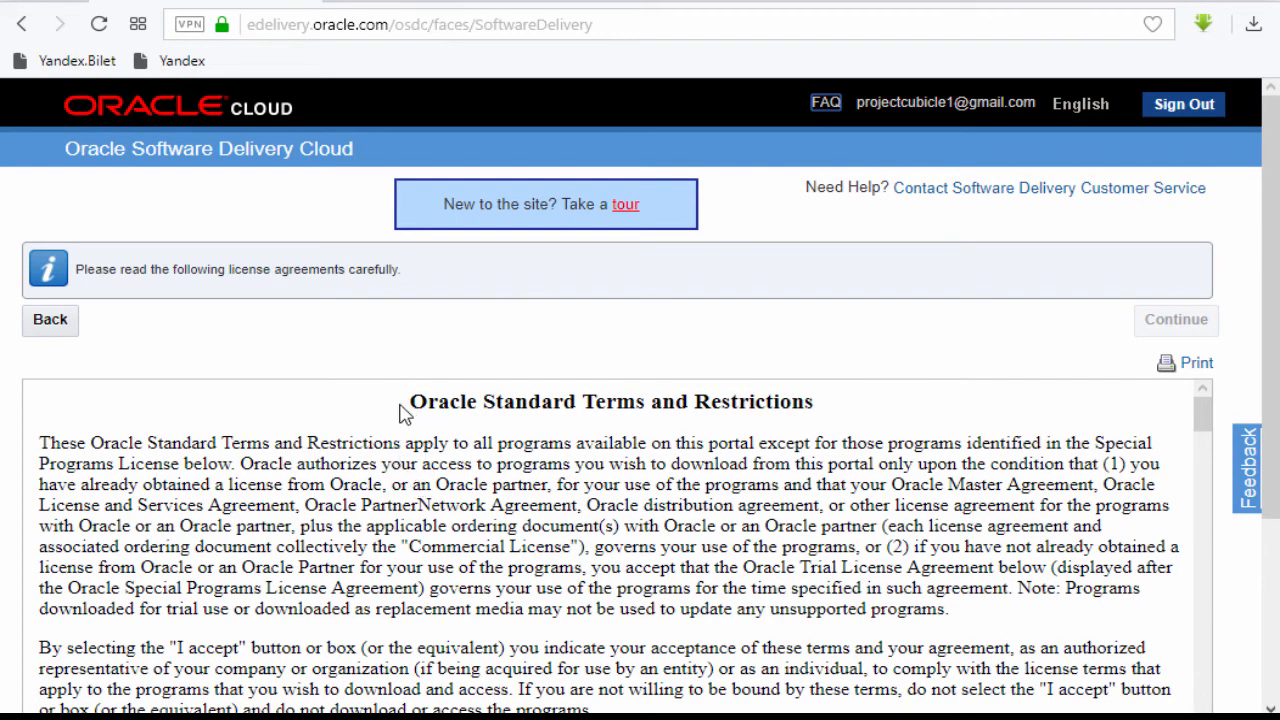
# Step: Read the license agreement to the end, accept the terms, and continue to the file list
pyautogui.moveTo(404, 400); pyautogui.dragTo(744, 400)
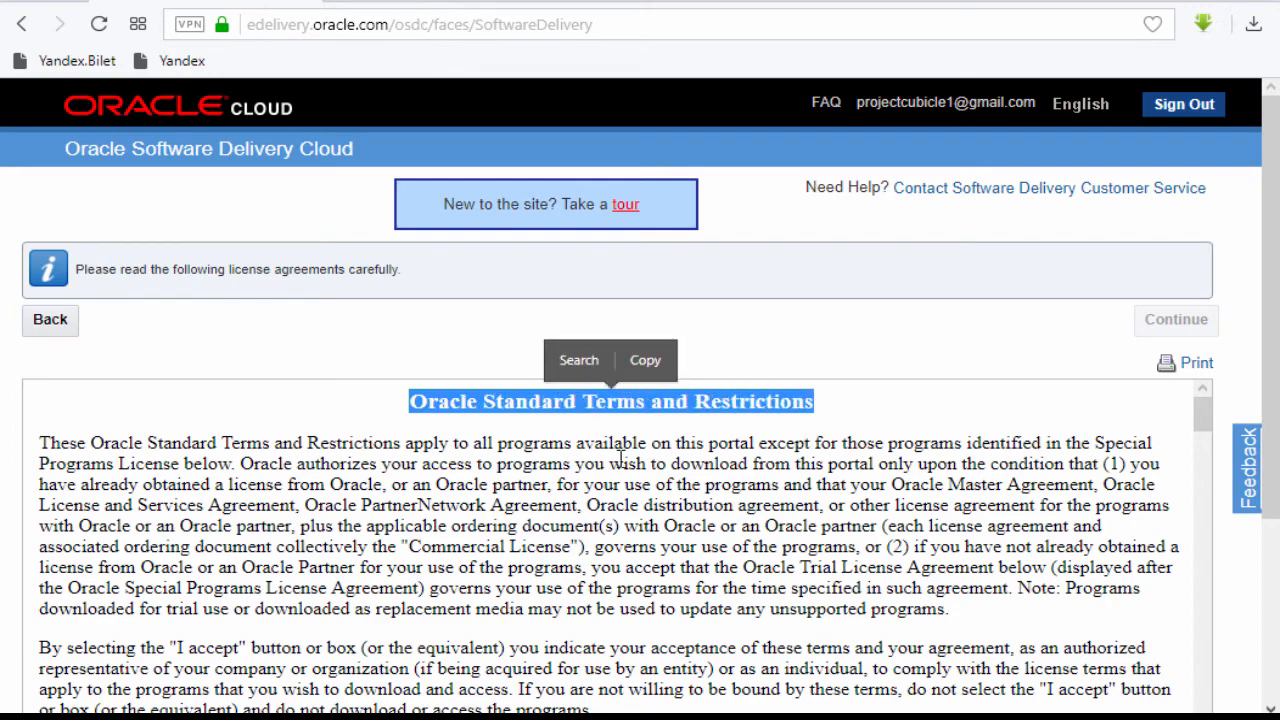
pyautogui.scroll(-3)
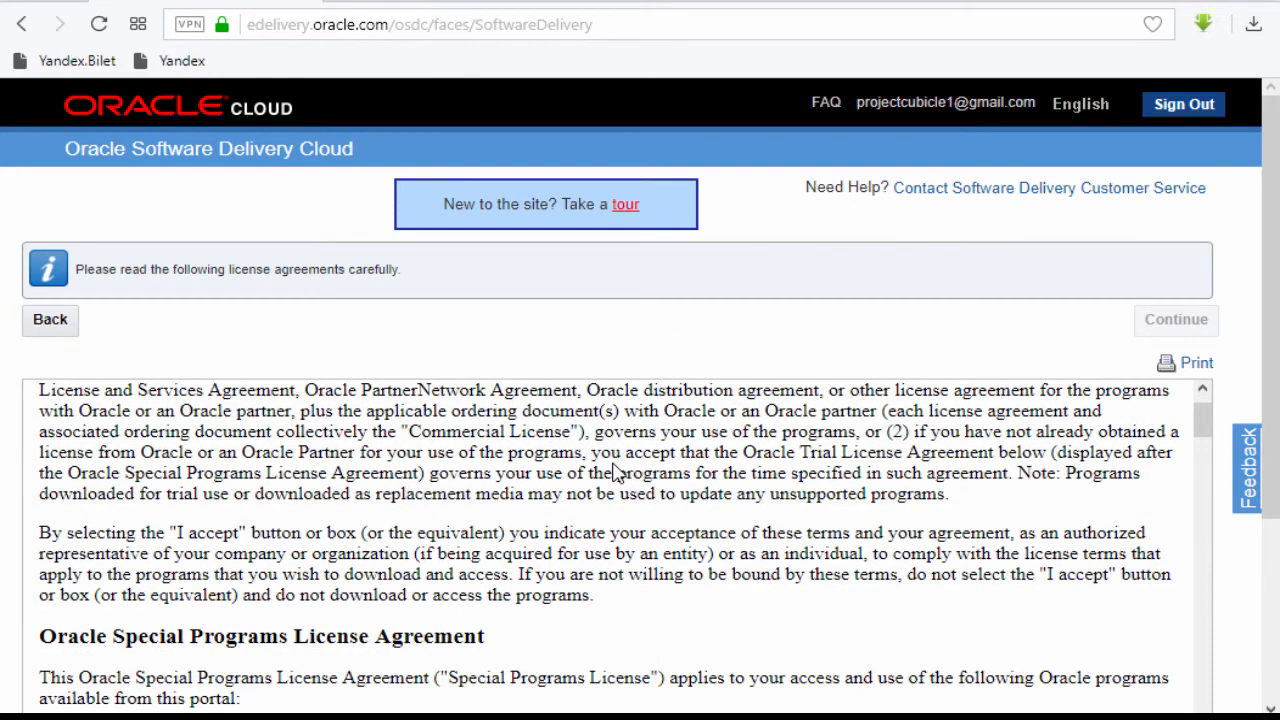
pyautogui.scroll(-3)
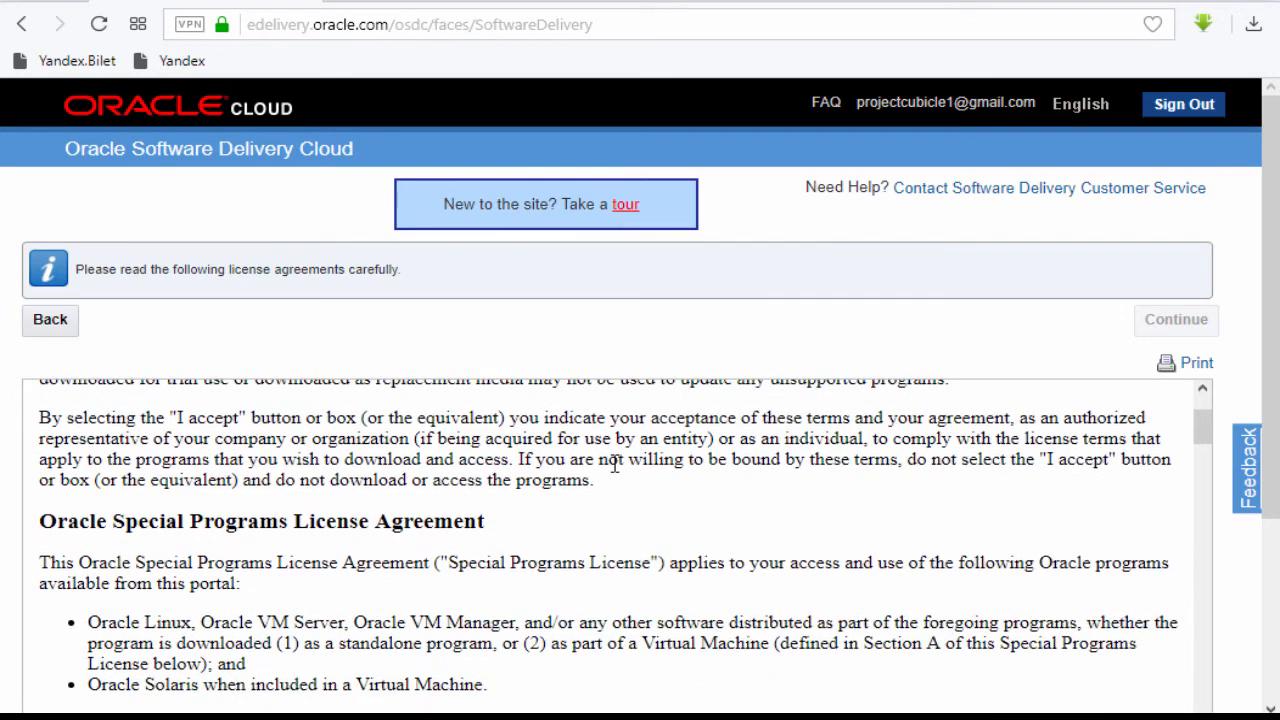
pyautogui.scroll(-3)
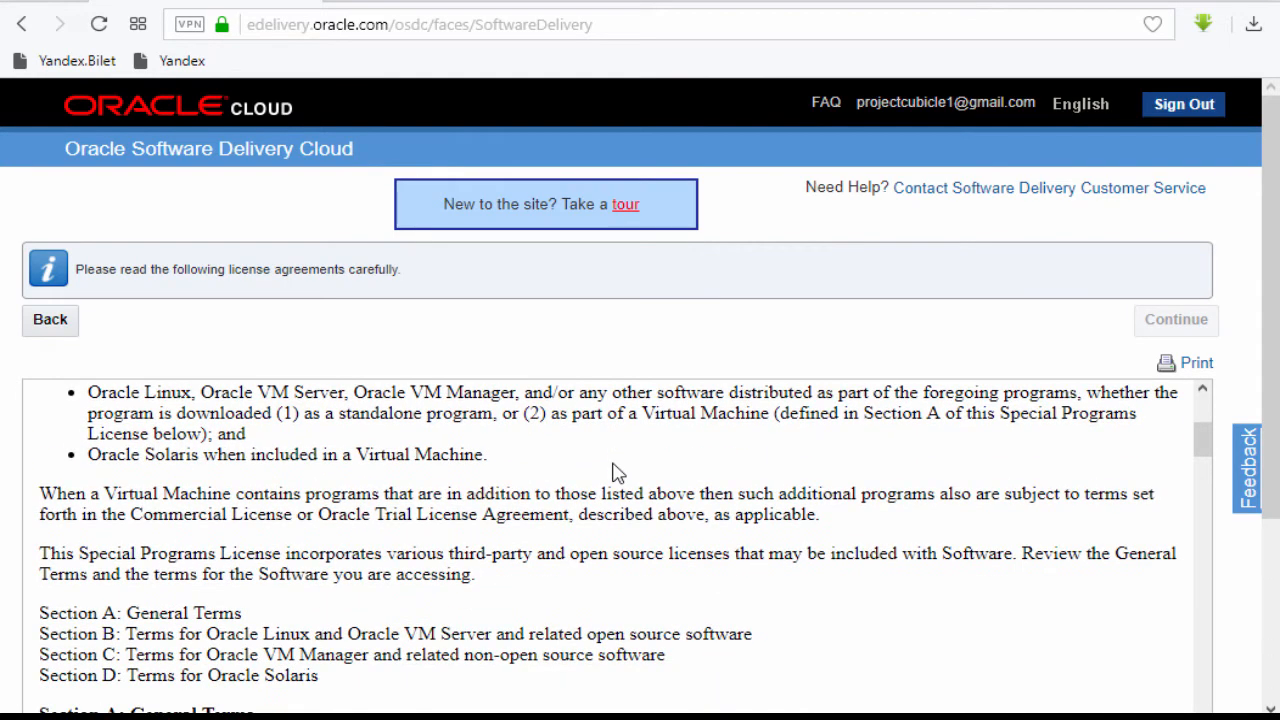
pyautogui.scroll(-3)
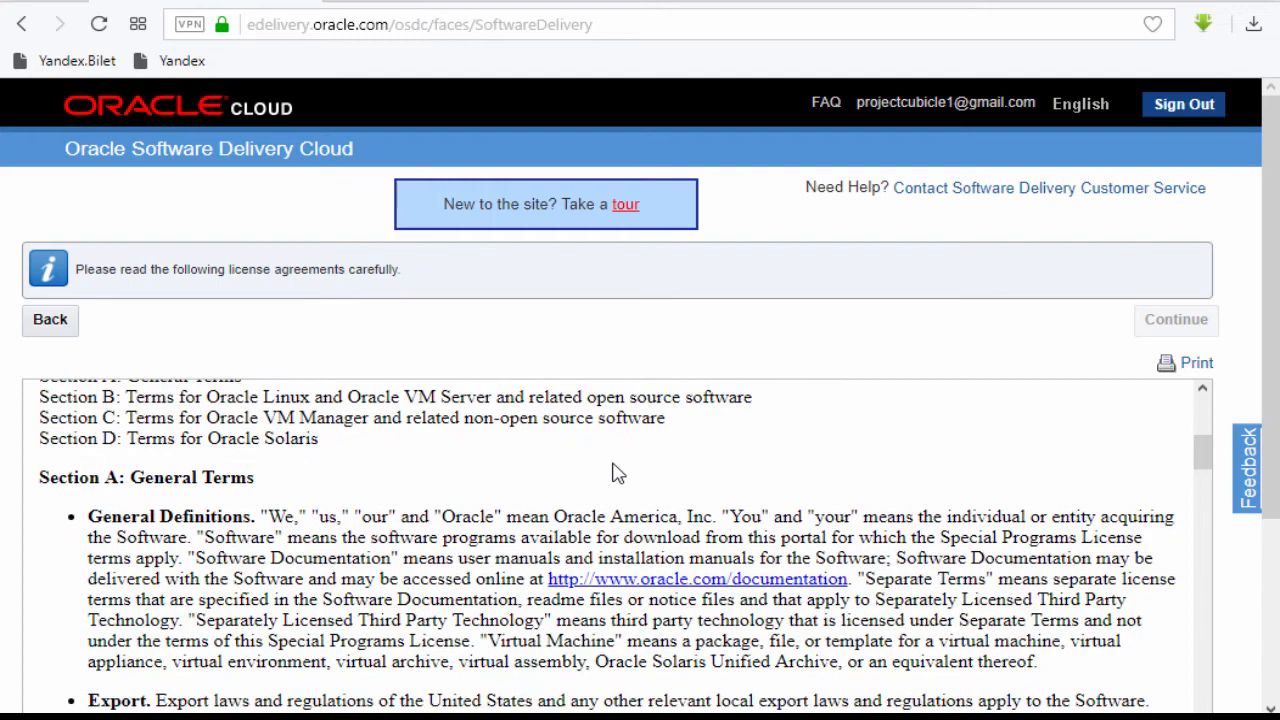
pyautogui.scroll(-3)
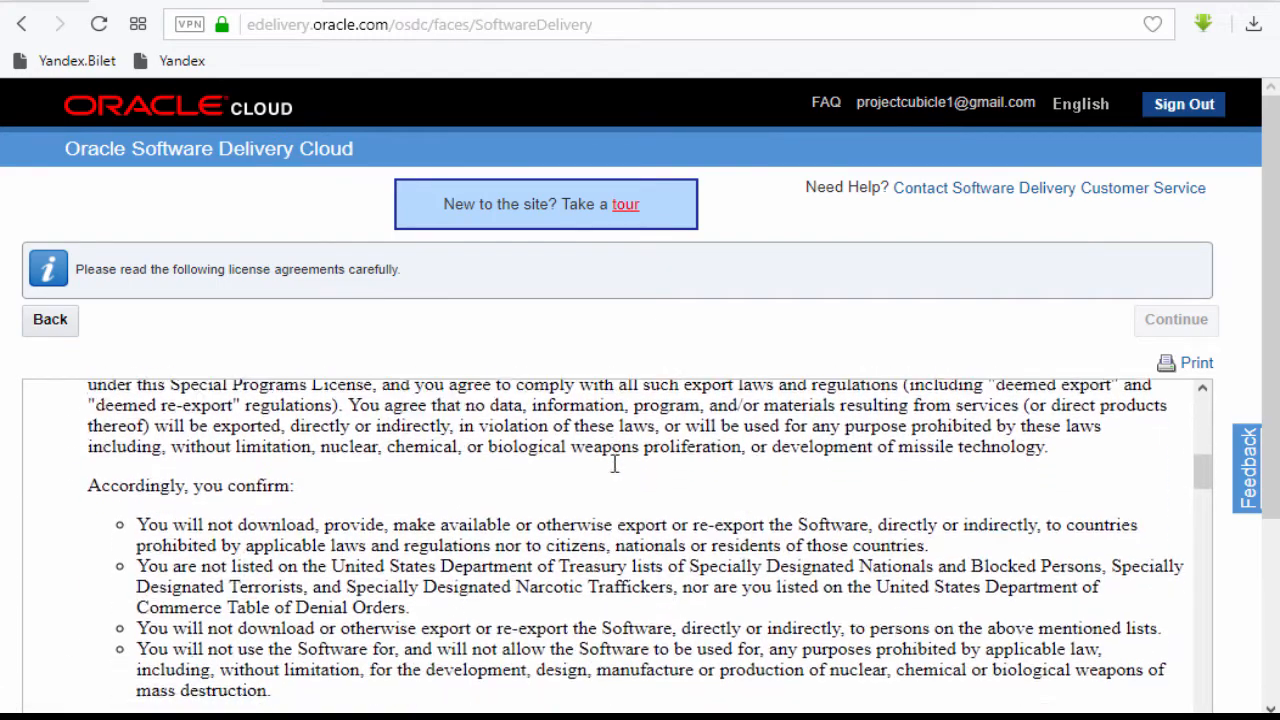
pyautogui.scroll(-3)
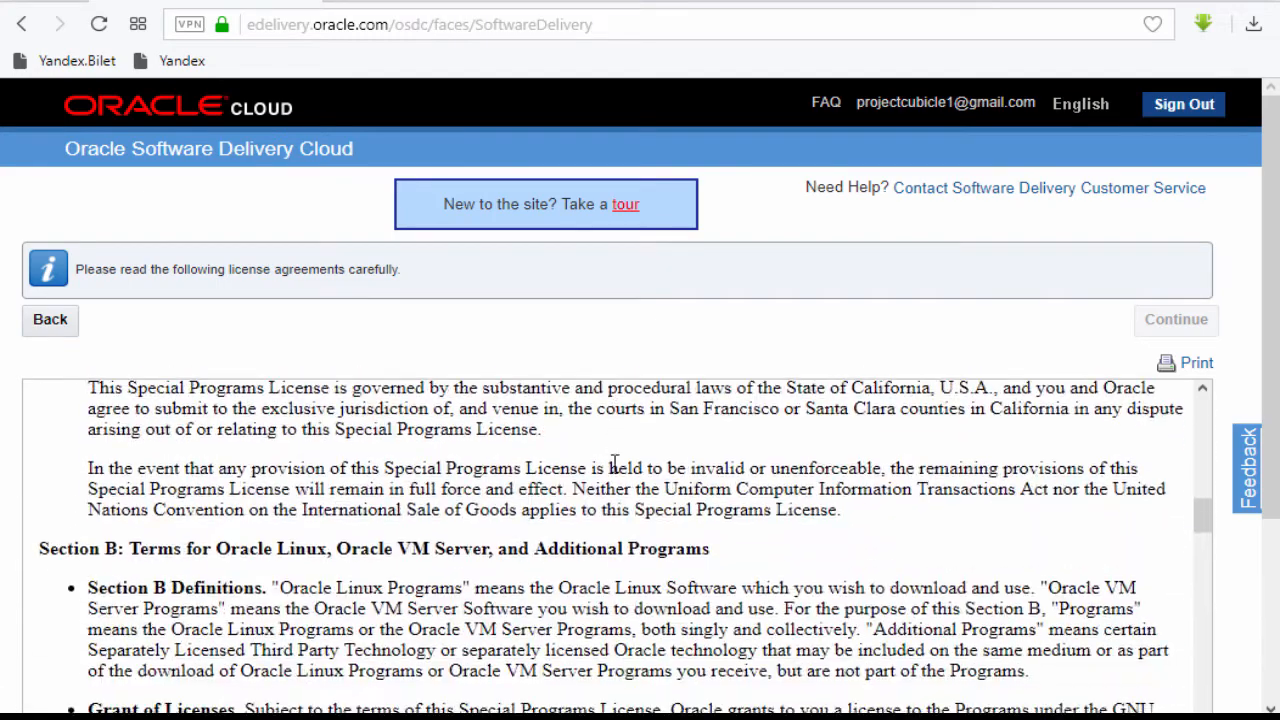
pyautogui.scroll(-3)
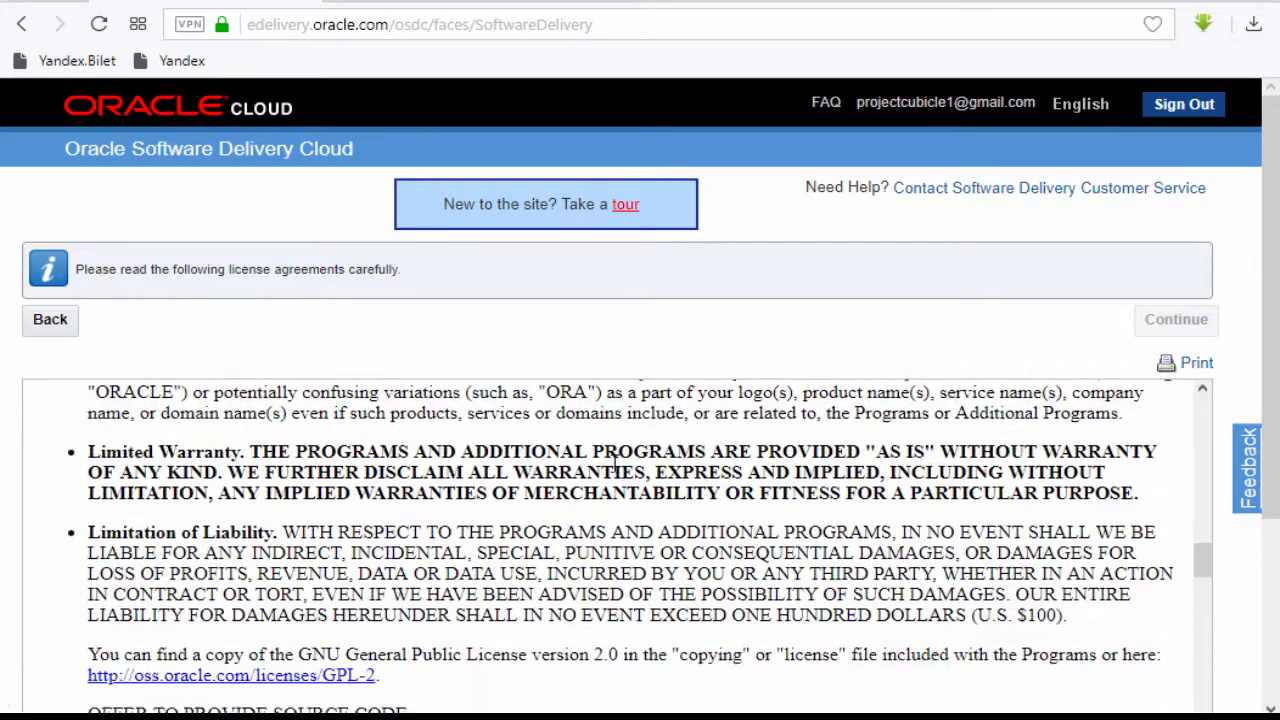
pyautogui.scroll(-3)
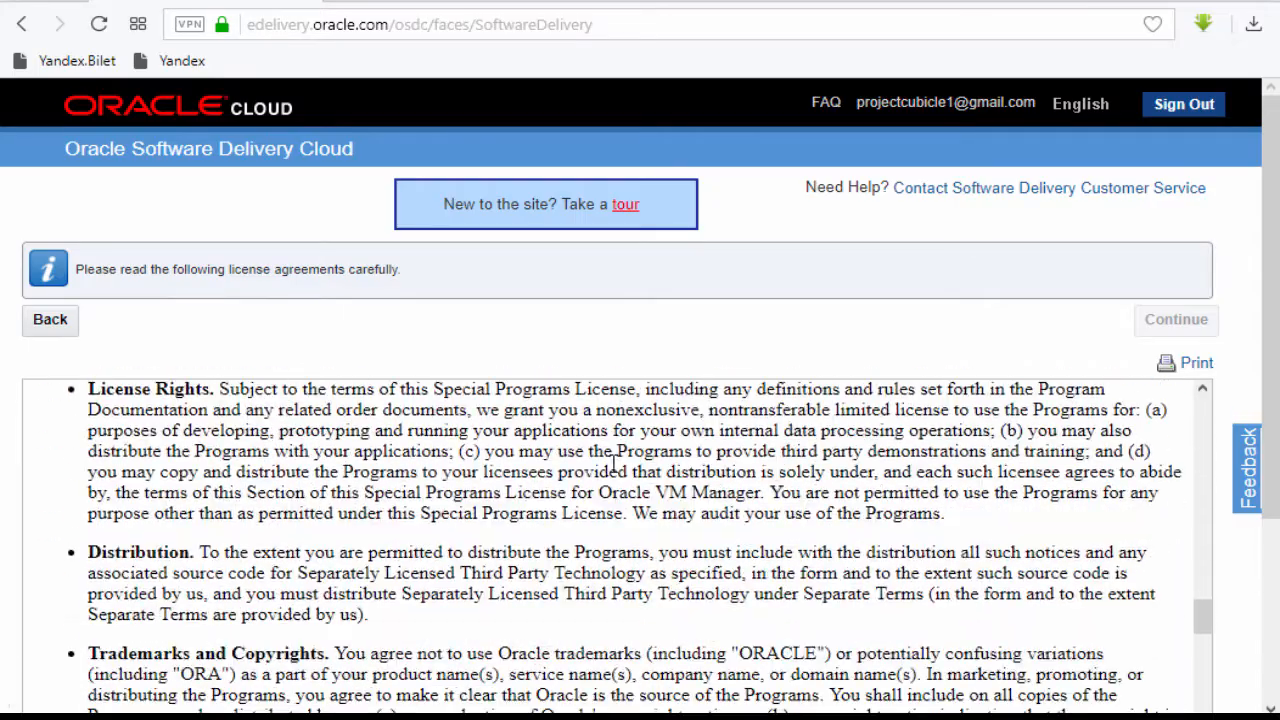
pyautogui.scroll(-3)
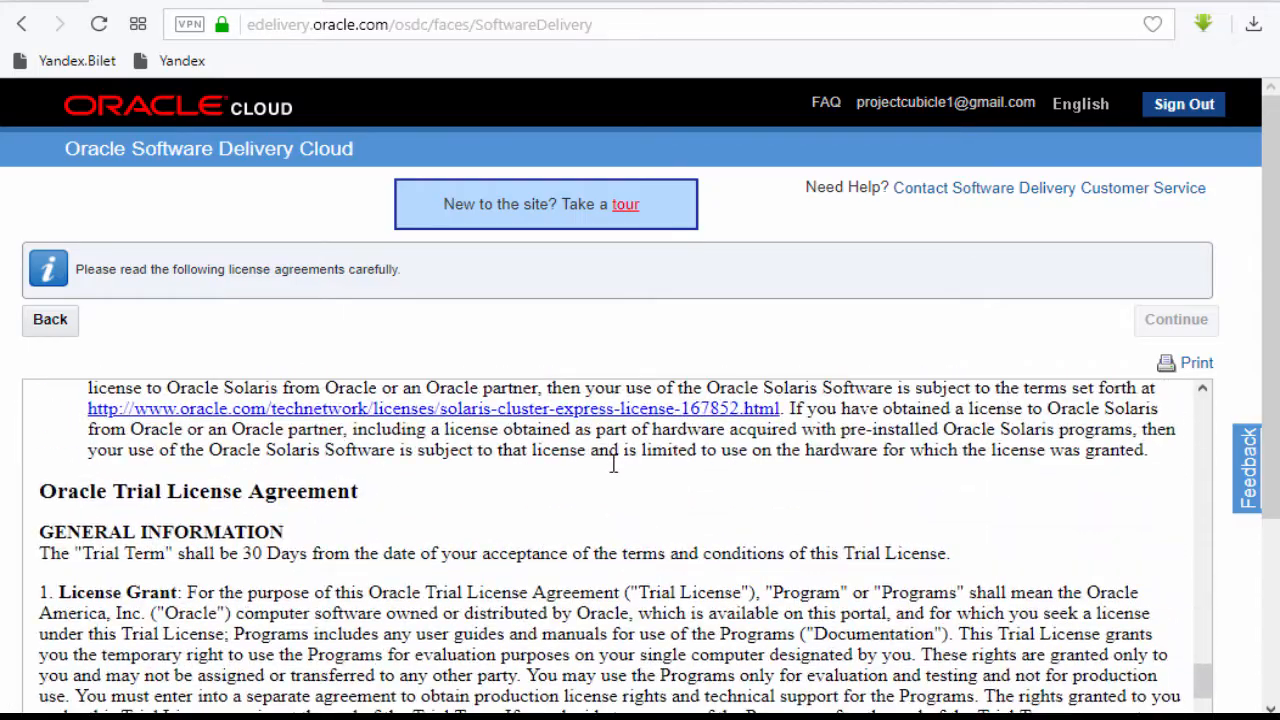
pyautogui.scroll(-3)
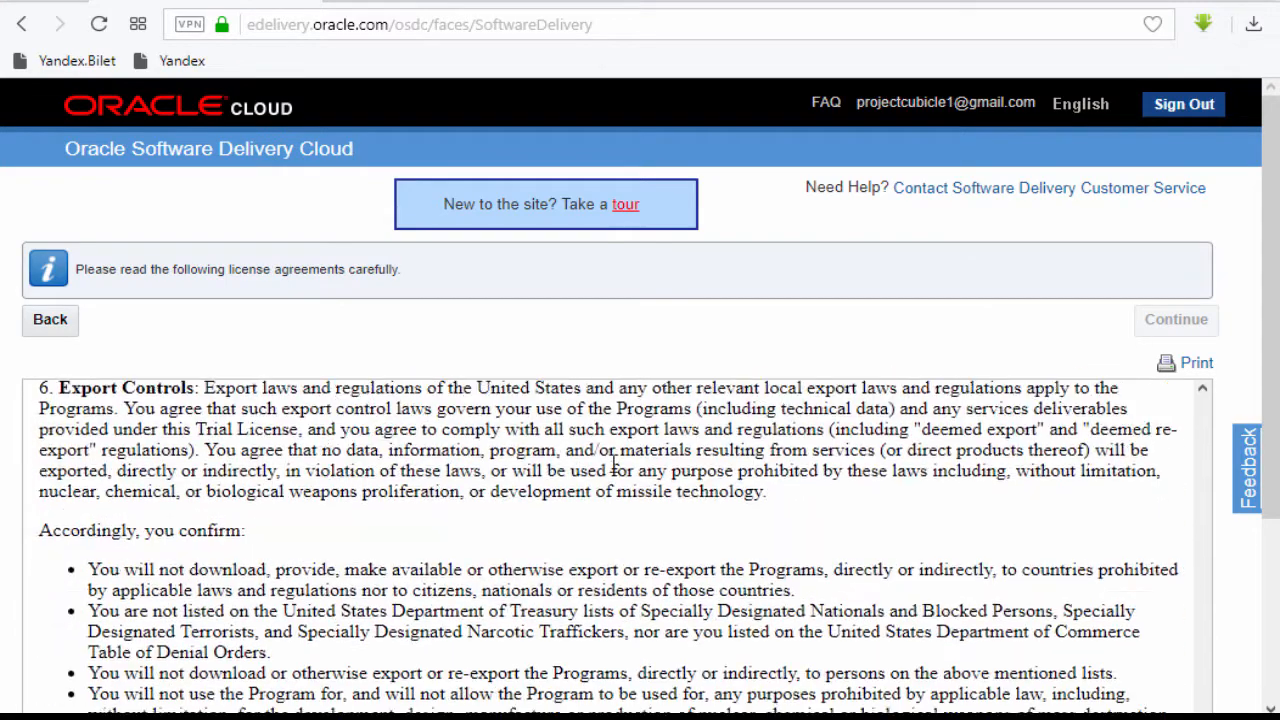
pyautogui.scroll(-3)
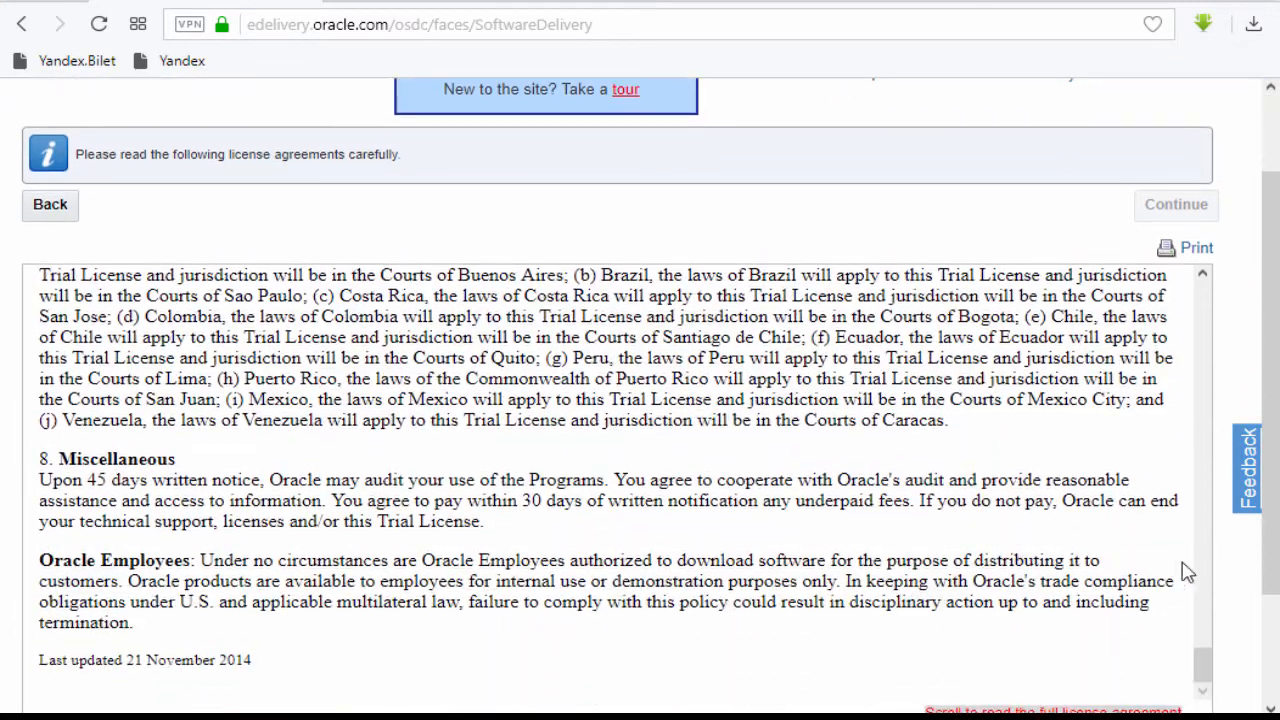
pyautogui.scroll(-3)
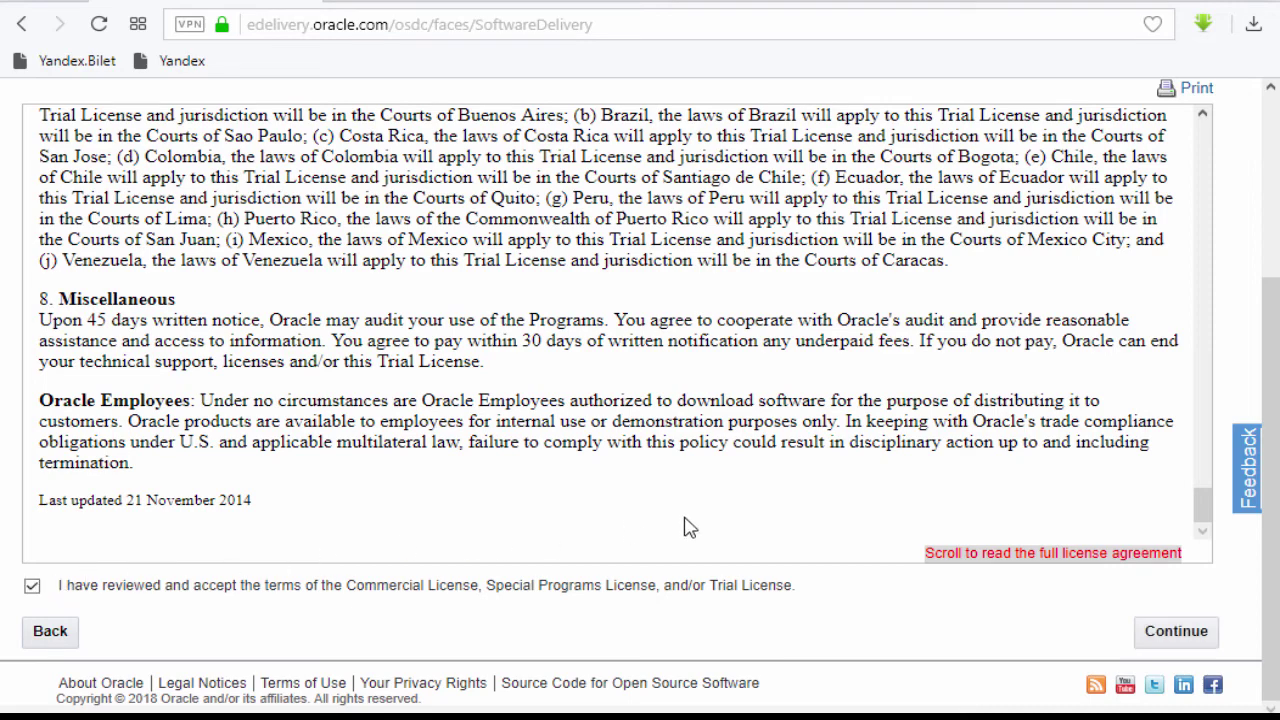
pyautogui.moveTo(1178, 632)
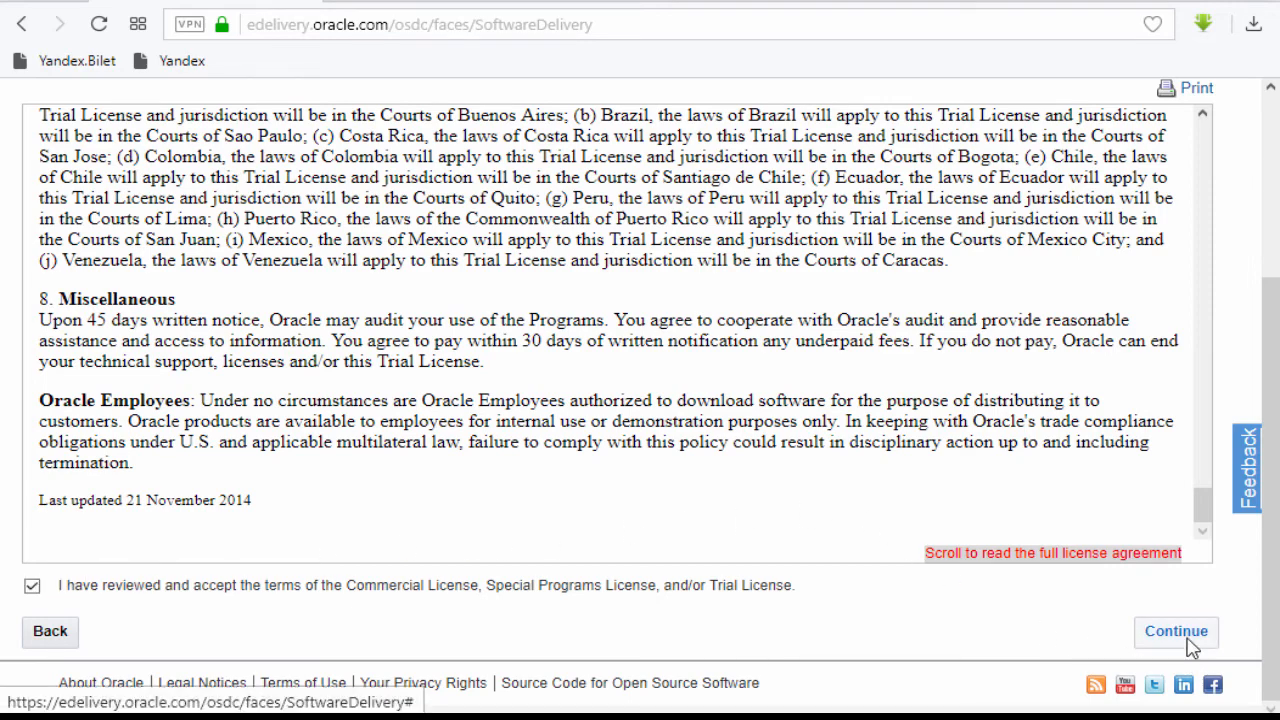
pyautogui.click(1180, 632)
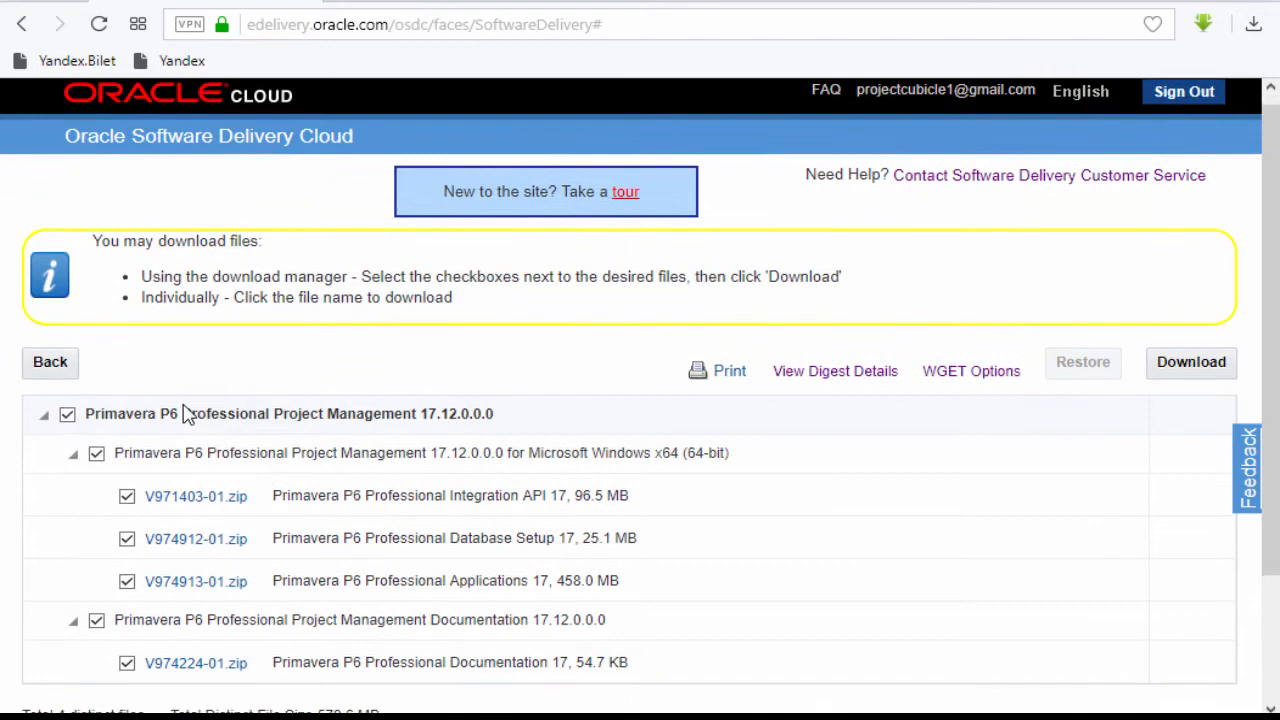
# Step: Select all four Primavera P6 17.12 zip files, totalling 579.6 MB, for download
pyautogui.scroll(-3)
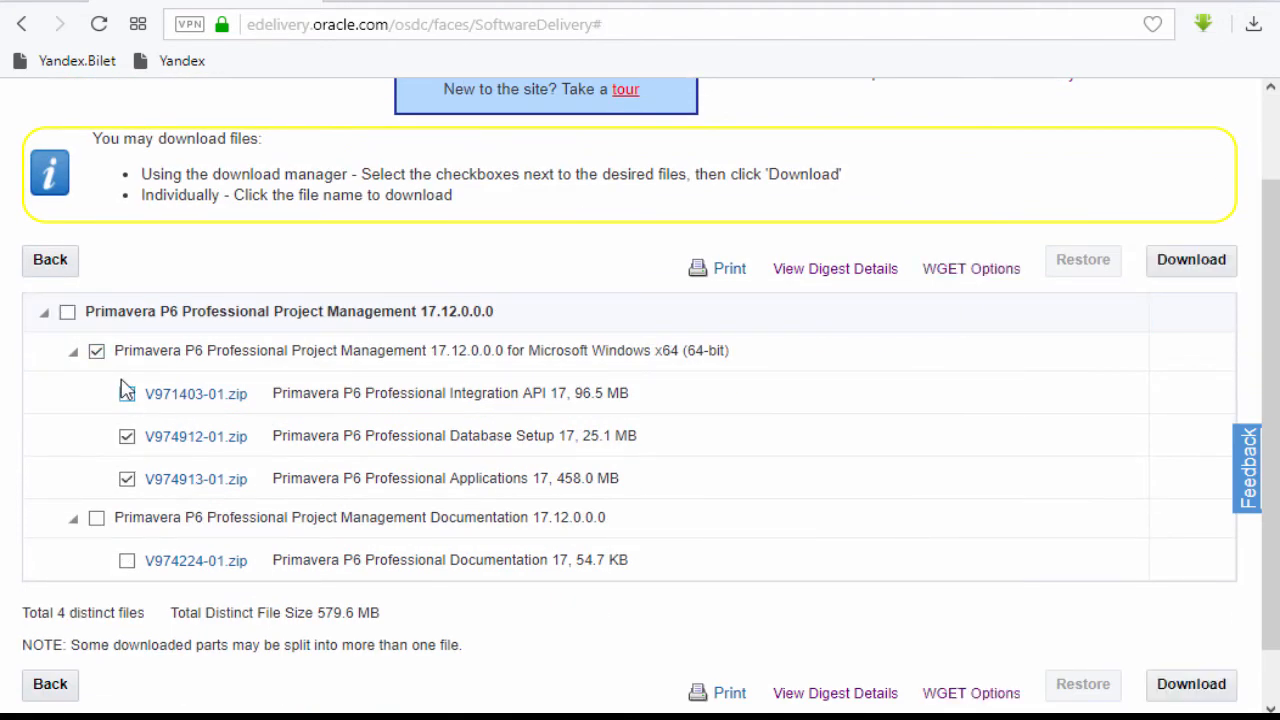
pyautogui.click(68, 312)
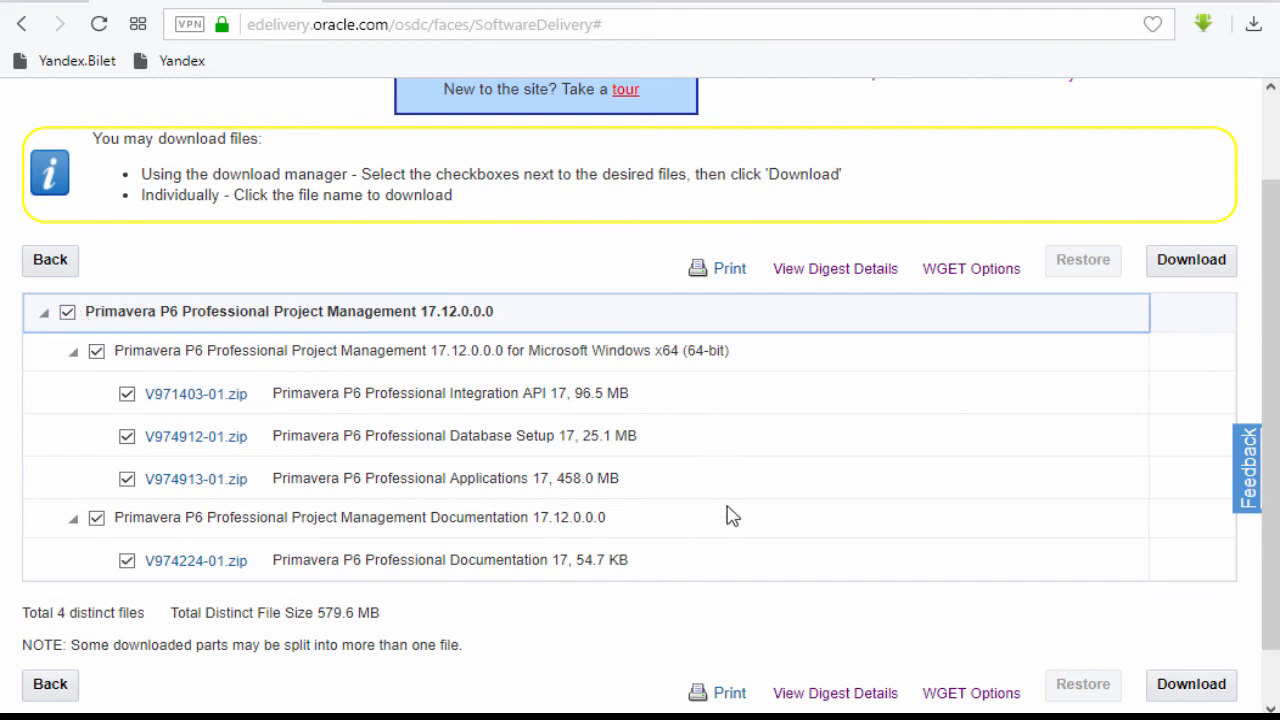
pyautogui.scroll(3)
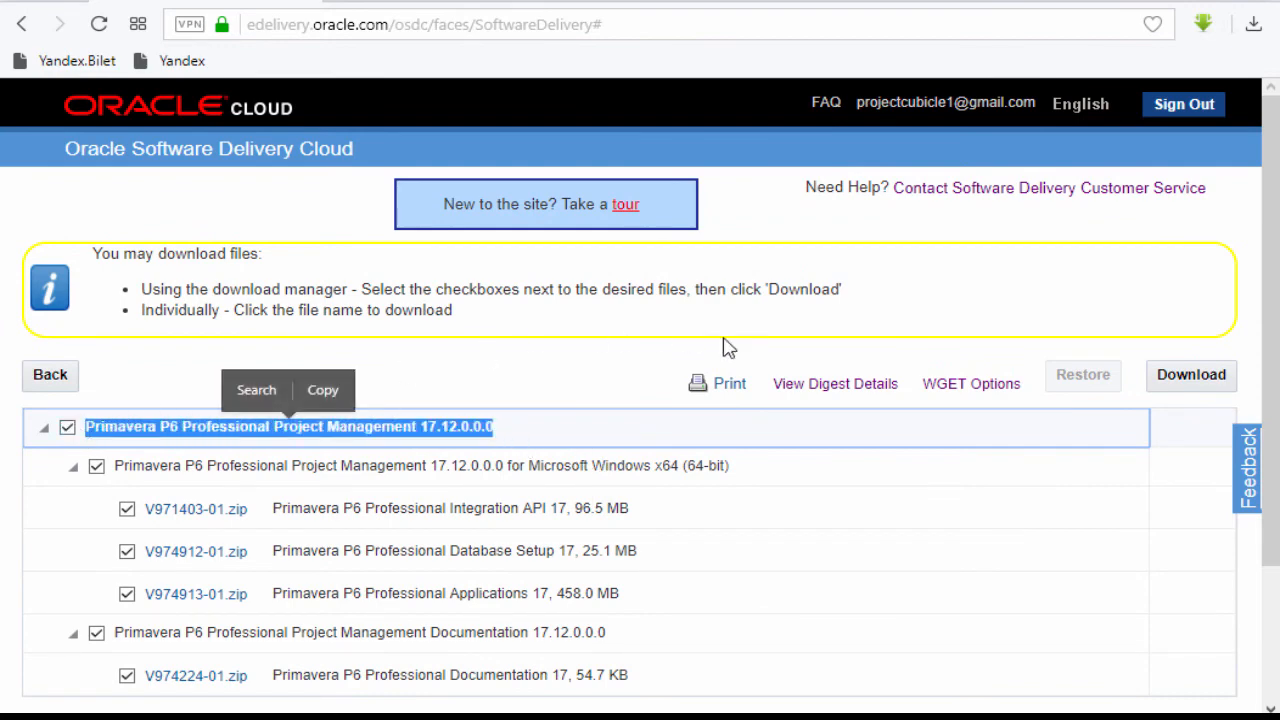
pyautogui.scroll(-3)
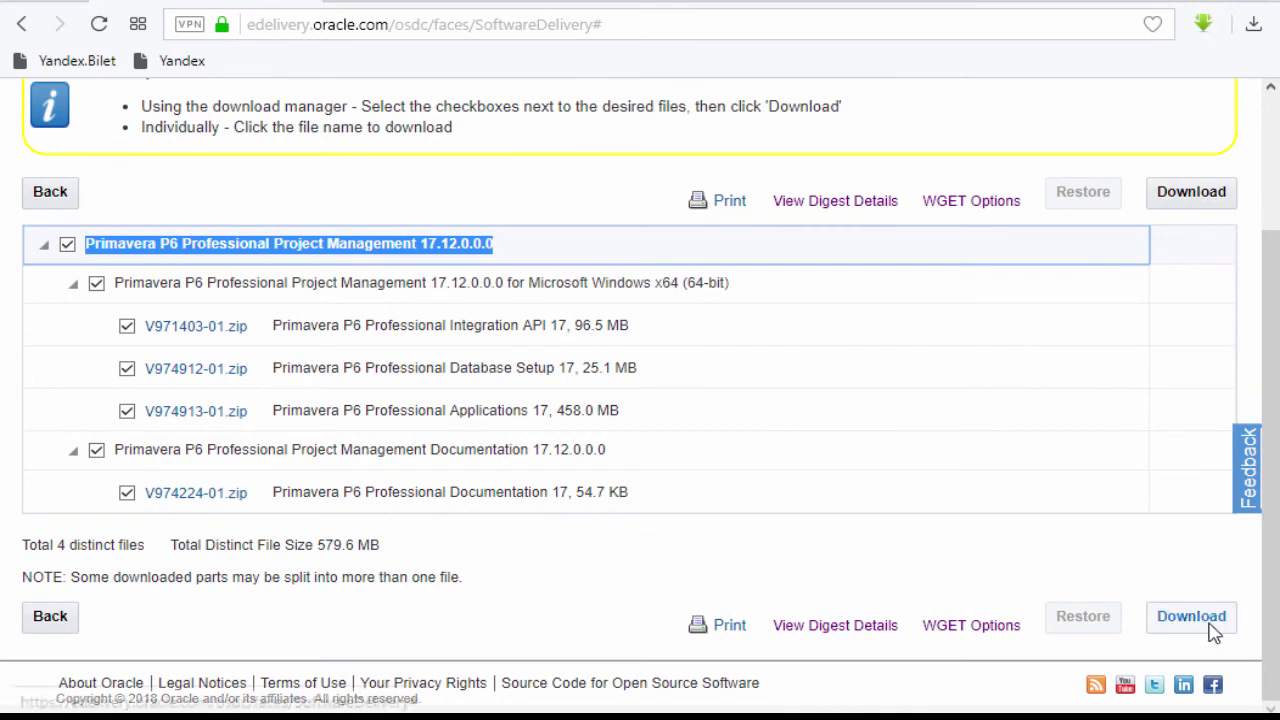
pyautogui.moveTo(1208, 628)
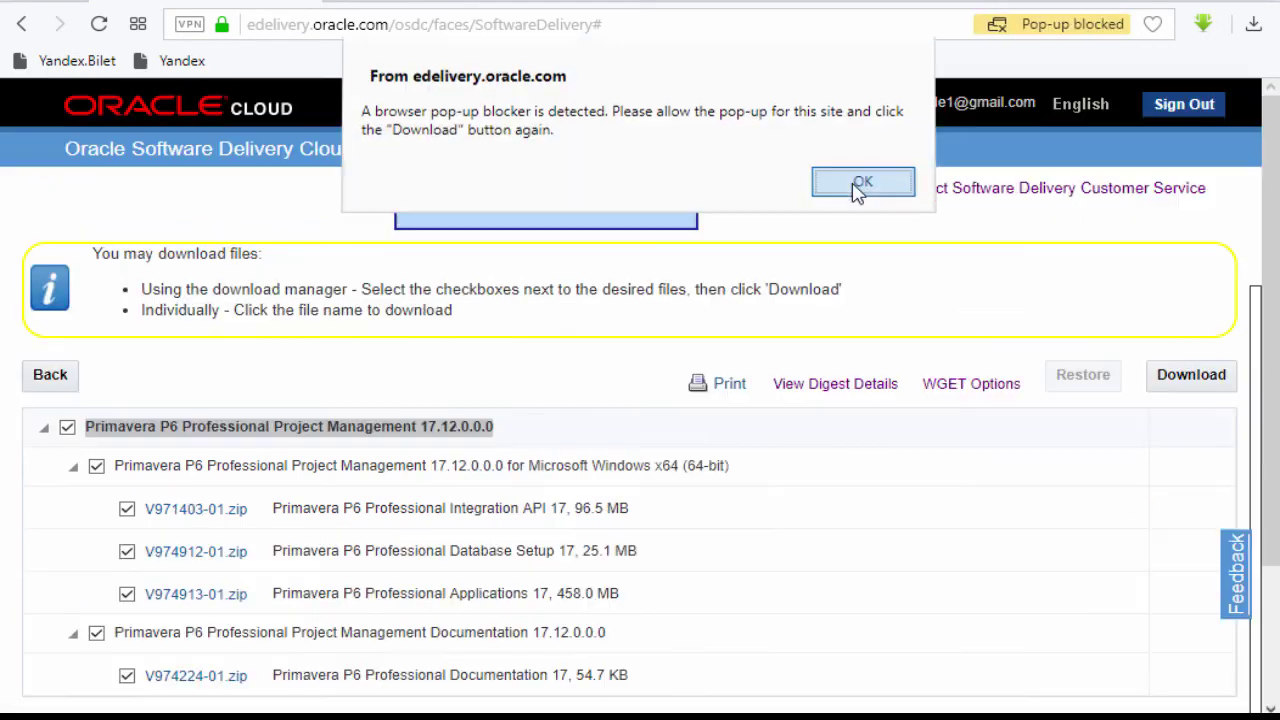
# Step: Start the download and acknowledge the browser pop-up blocker warning
pyautogui.click(864, 180)
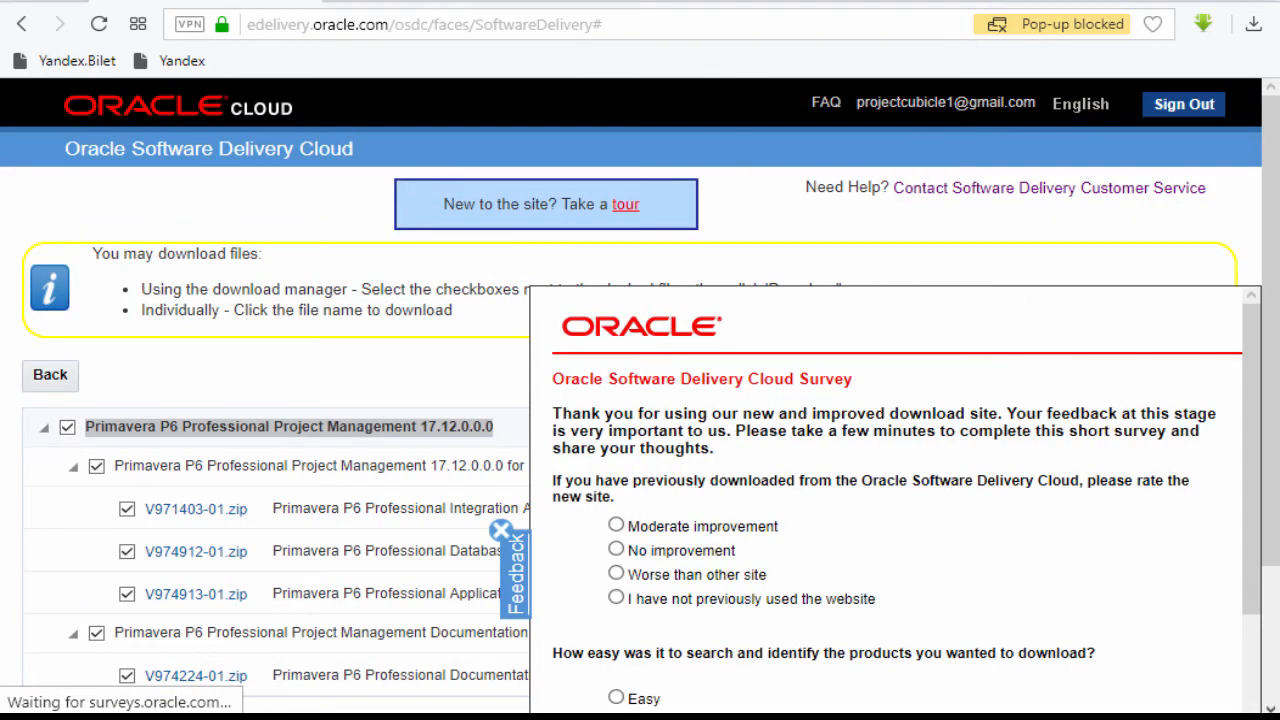